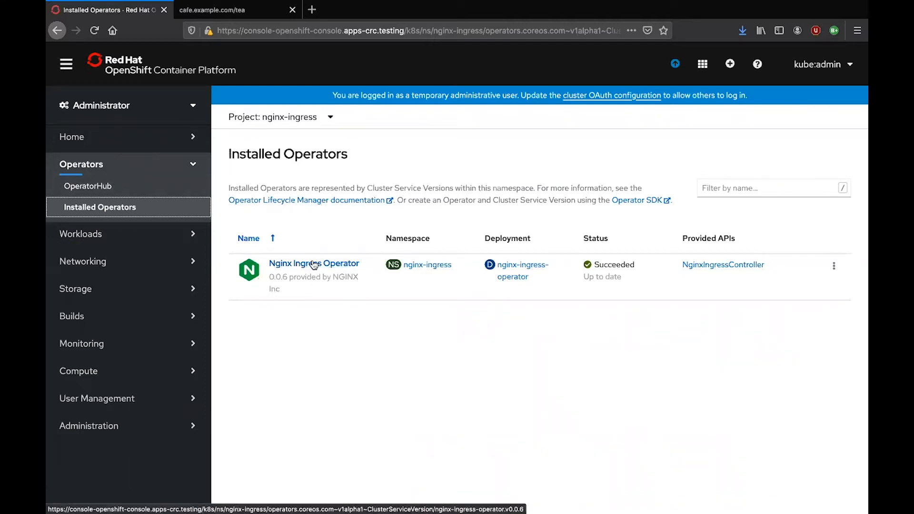
mouse_move(326, 214)
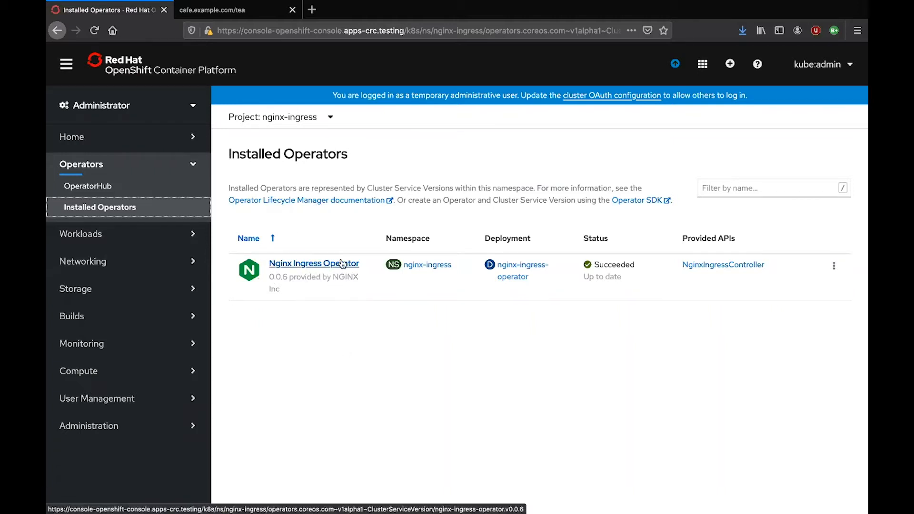
mouse_move(704, 274)
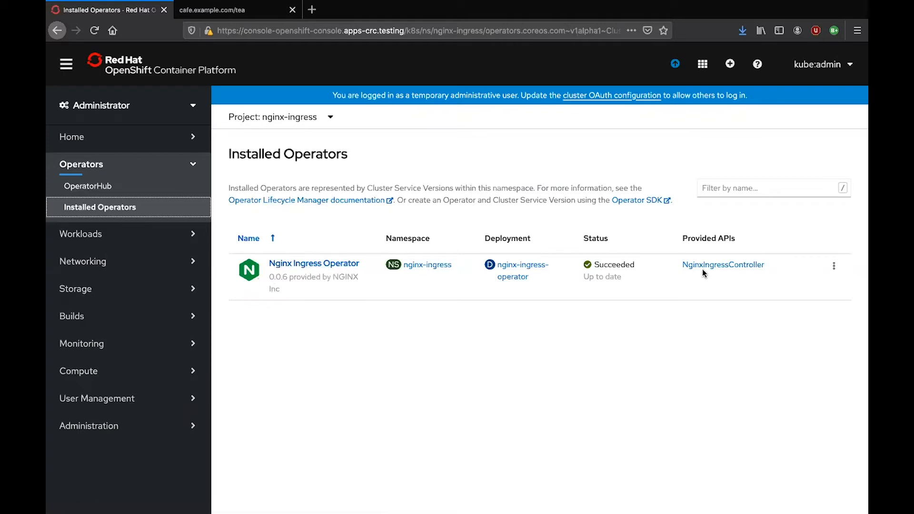
List the NginxIngressController instances and open the my-nginx-ingress-controller YAML definition
click(313, 262)
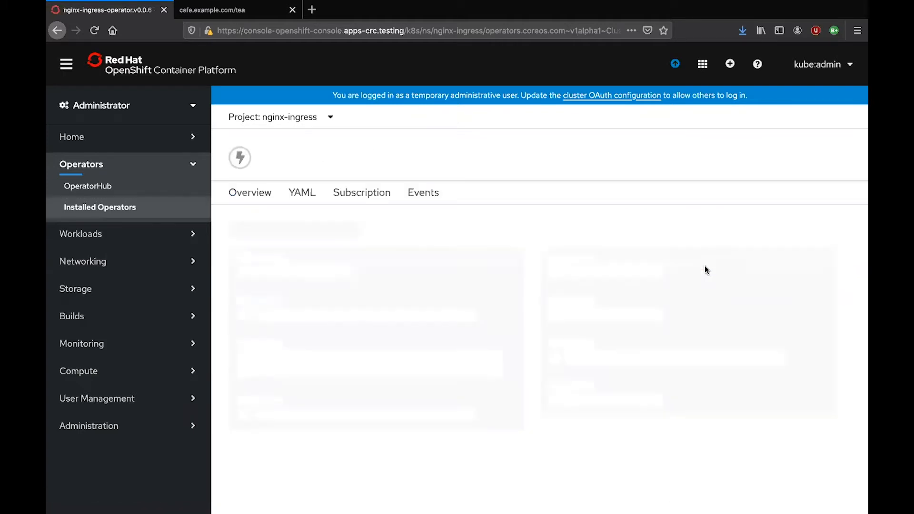
click(508, 208)
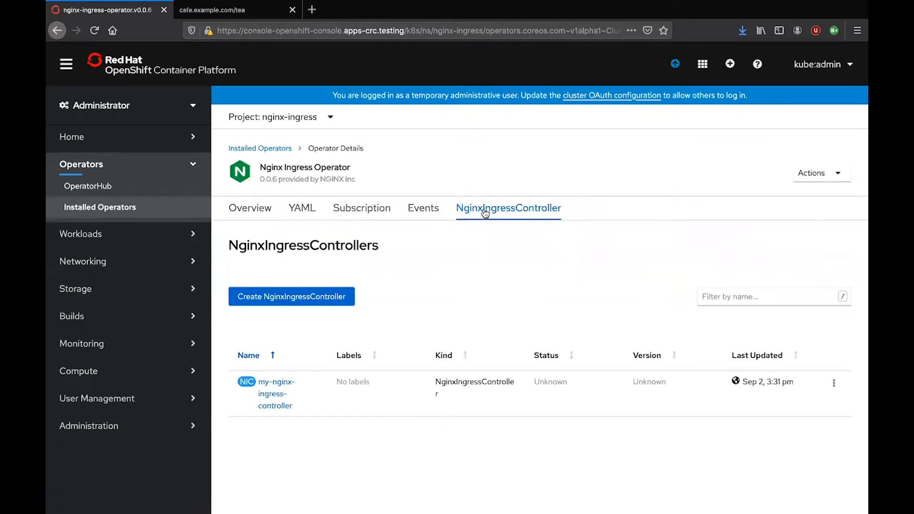
mouse_move(783, 413)
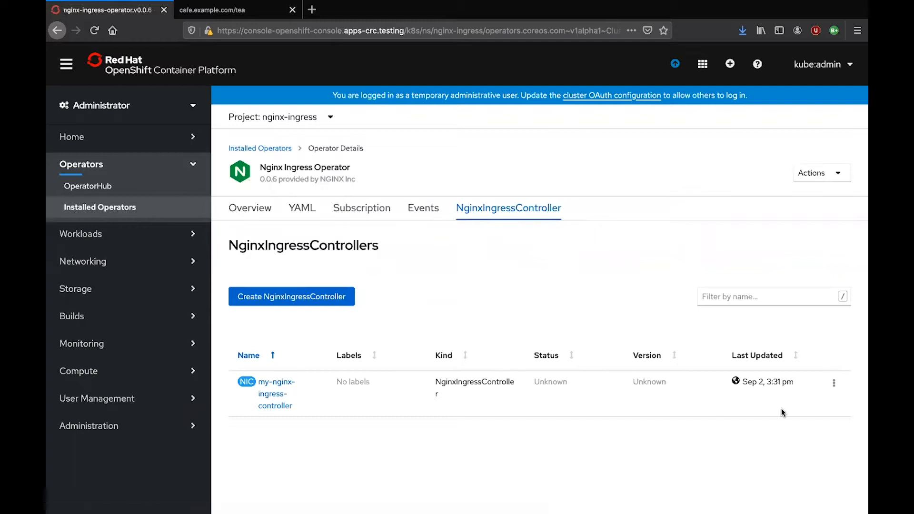
click(275, 393)
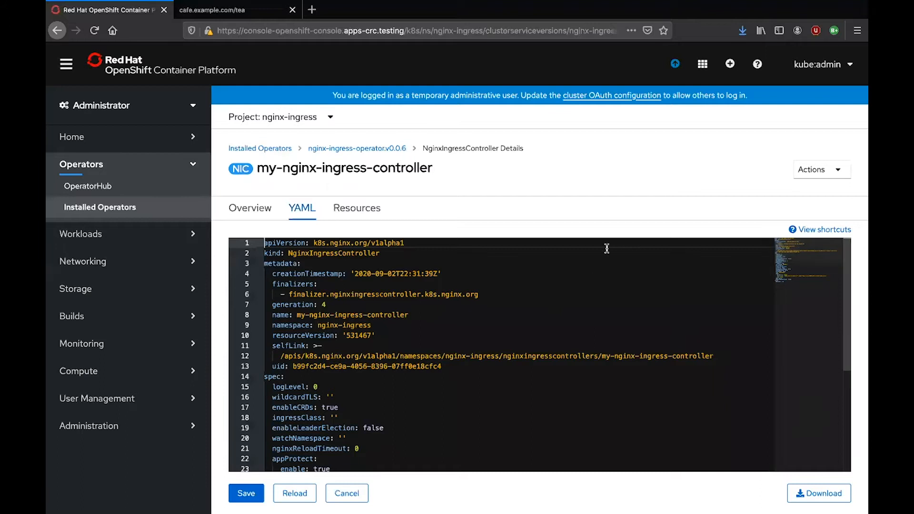
scroll(down, 3)
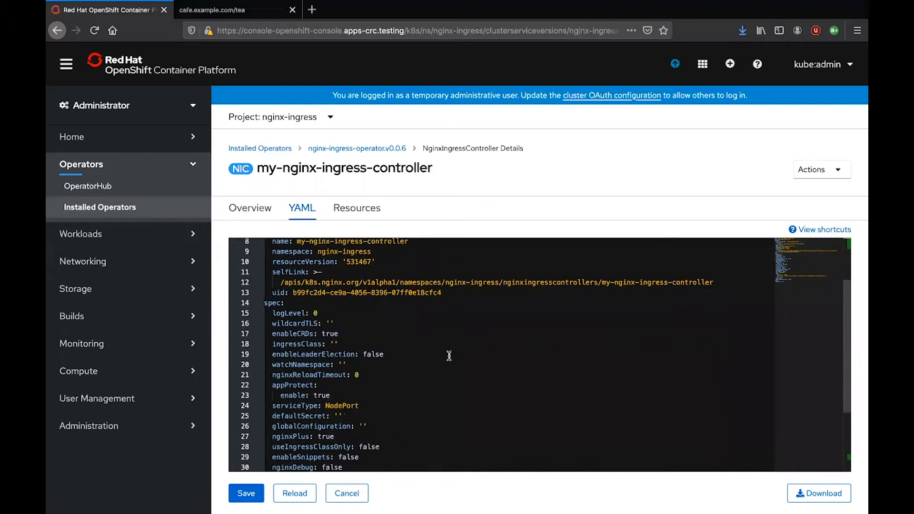
scroll(down, 3)
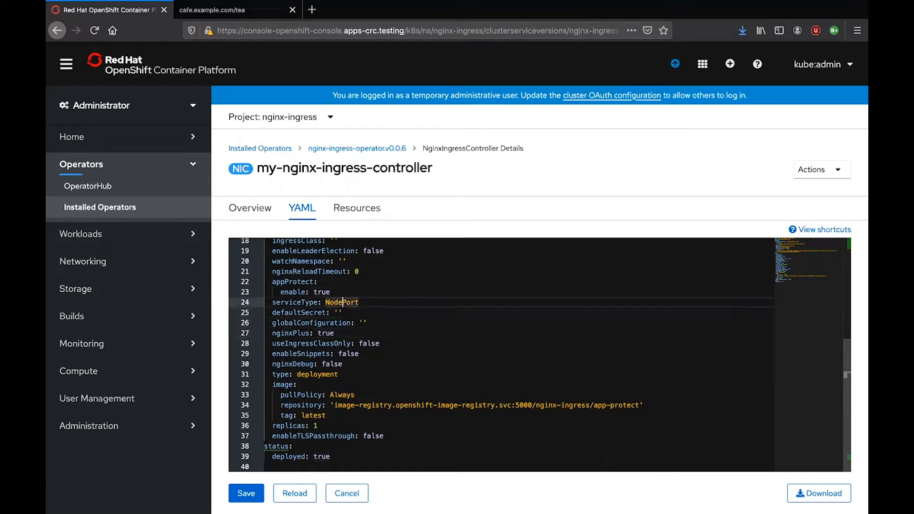
mouse_move(393, 313)
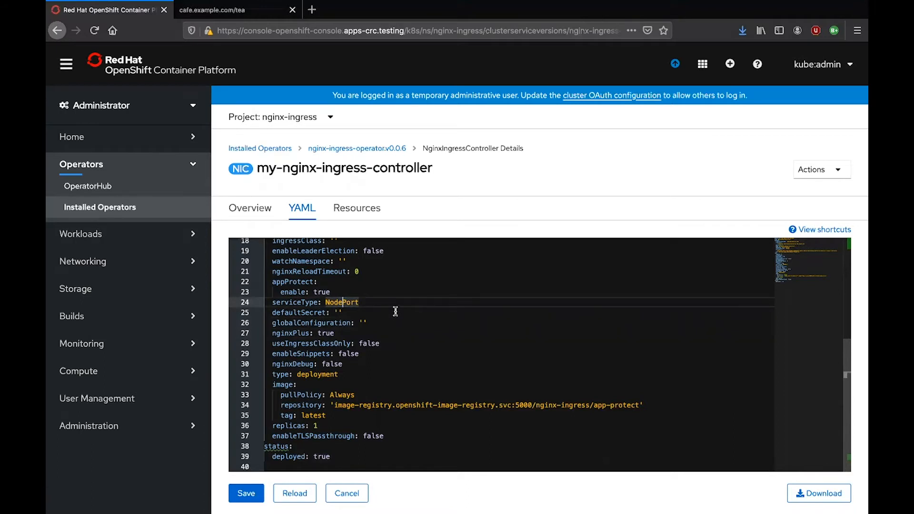
mouse_move(474, 402)
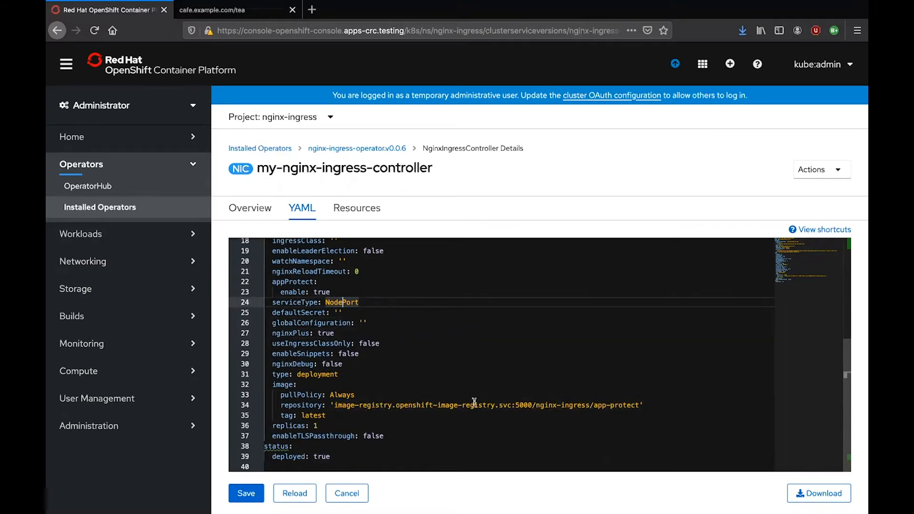
mouse_move(375, 335)
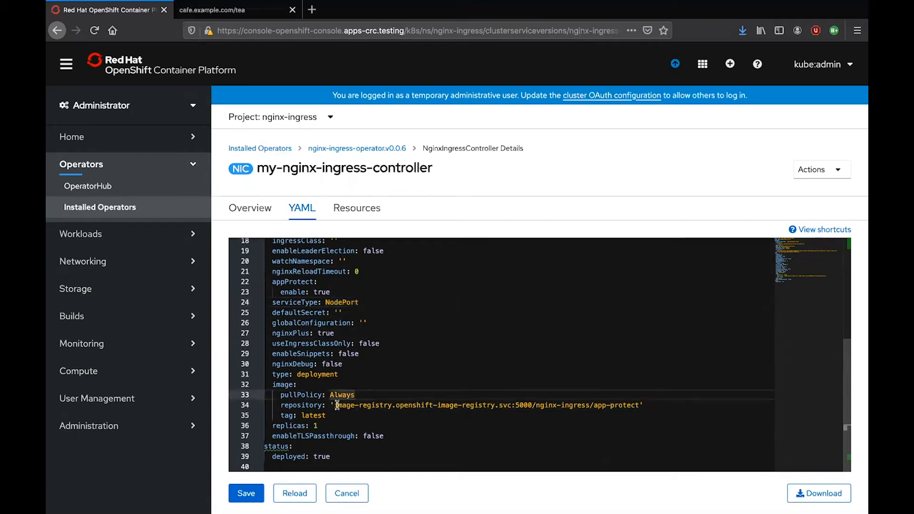
mouse_move(593, 406)
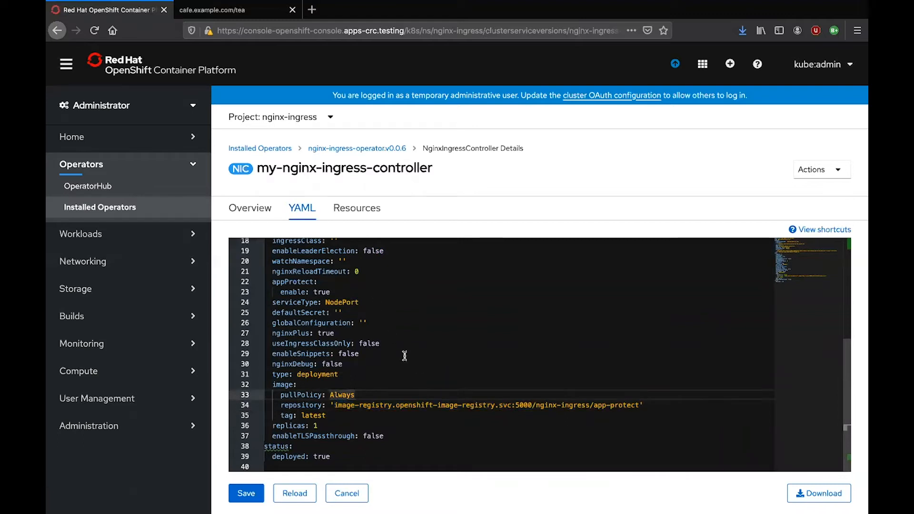
mouse_move(404, 326)
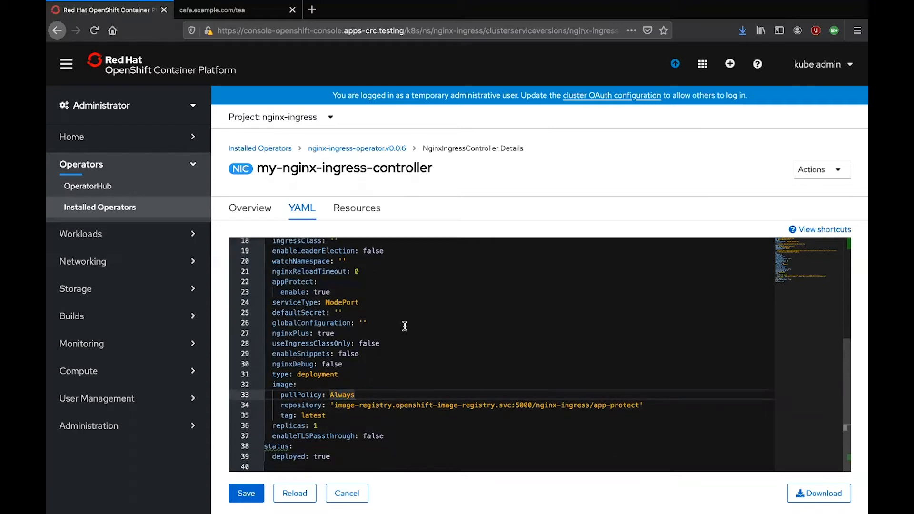
click(246, 493)
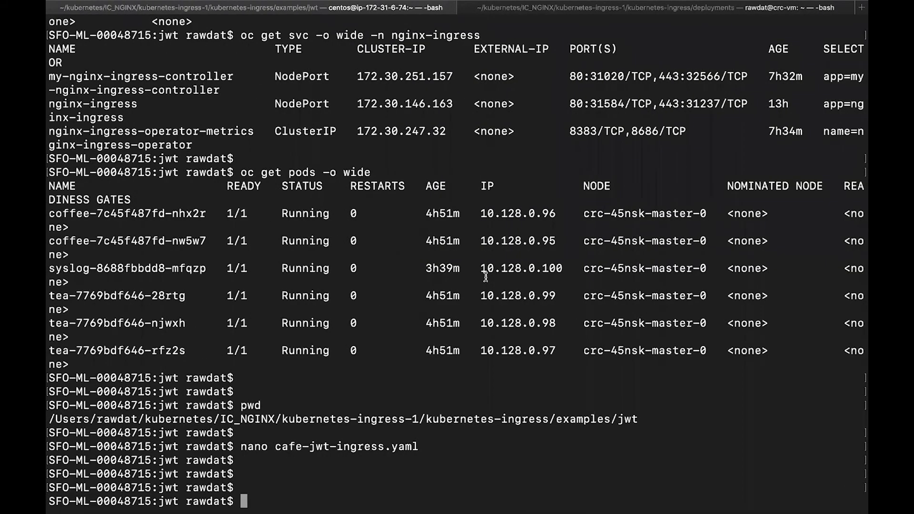
List the nginx-ingress pods and services, picking out the controller's HTTPS node port 32566
text(oc get pods -o w)
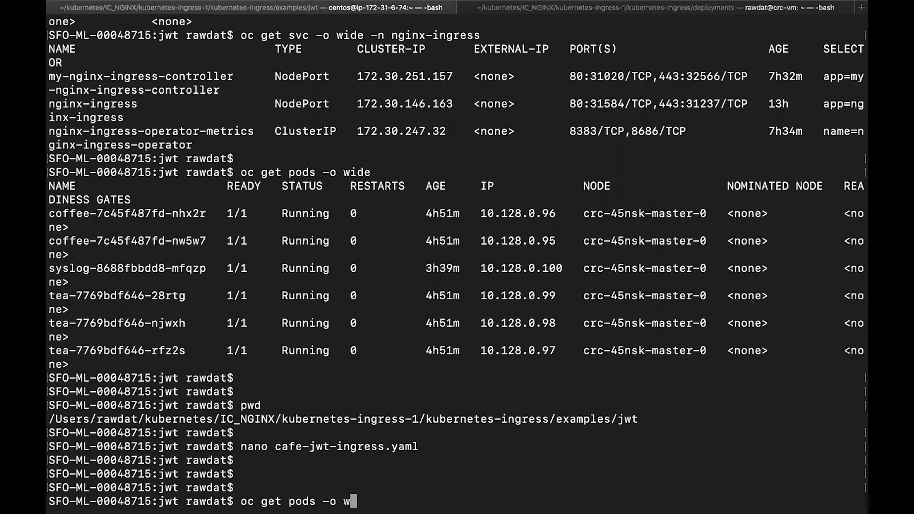
text(ide -n nginx-ingress)
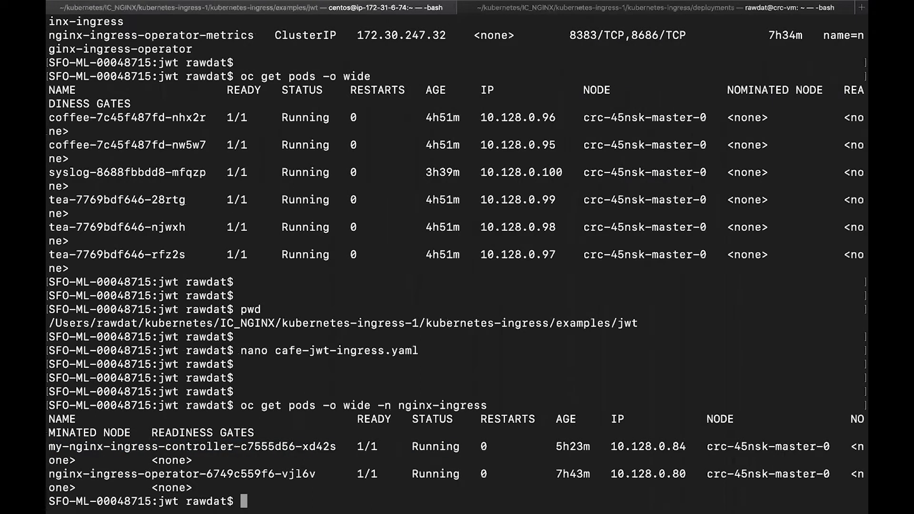
text(oc get s)
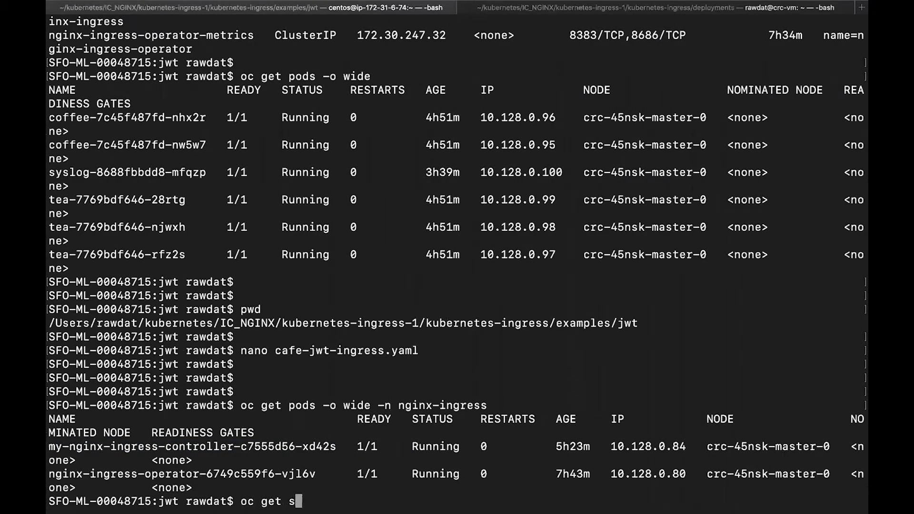
text(vc -o wid)
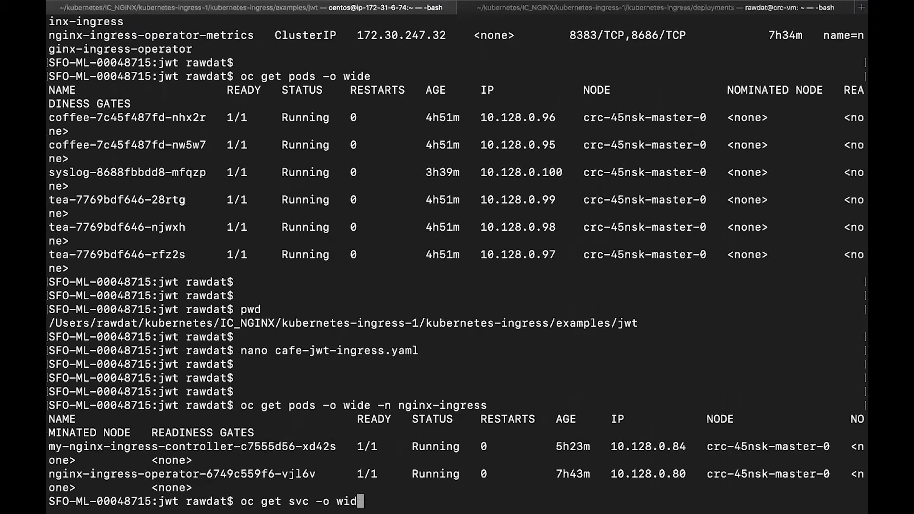
text(-n nginx-in)
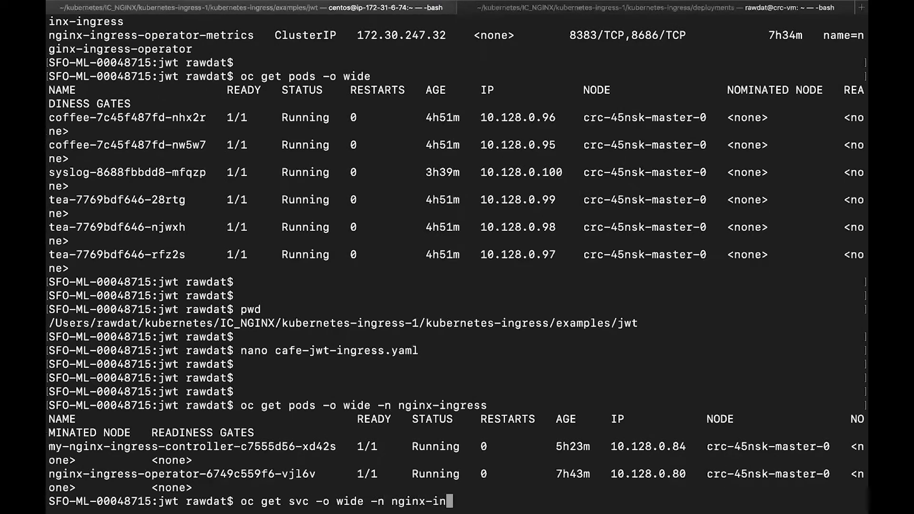
key(Return)
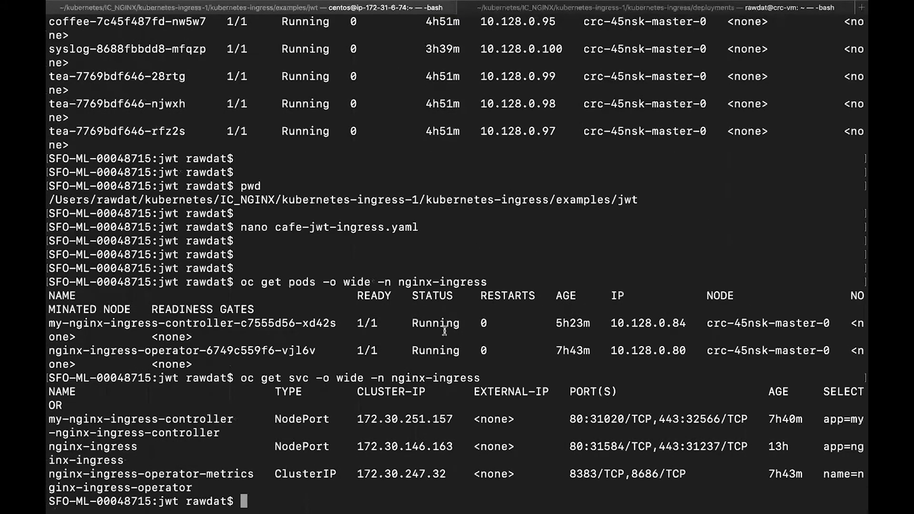
mouse_move(244, 431)
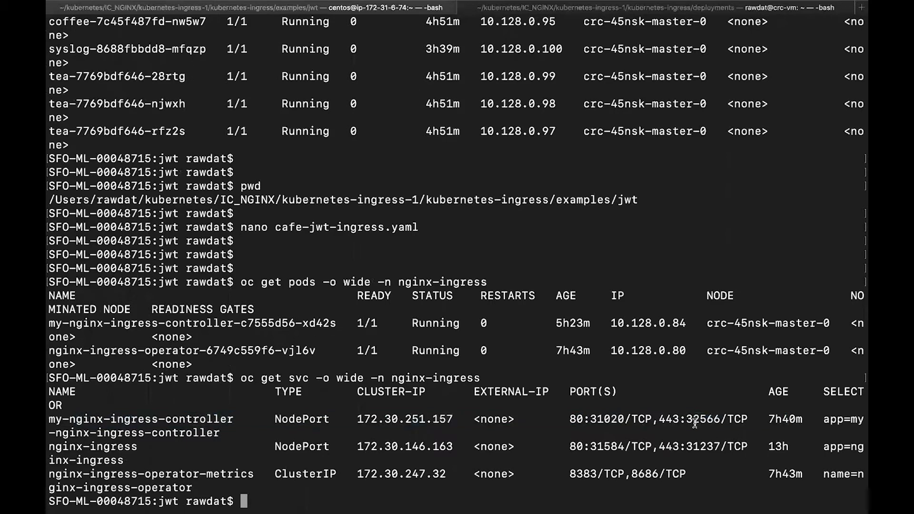
double_click(704, 419)
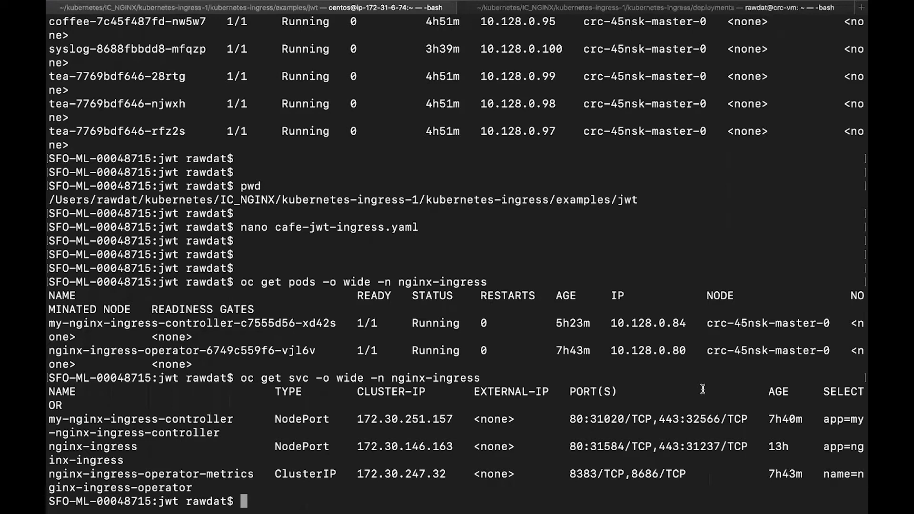
List the default-namespace coffee, tea and syslog pods, then start a nano command for cafe-jwt
text(oc get pods -o)
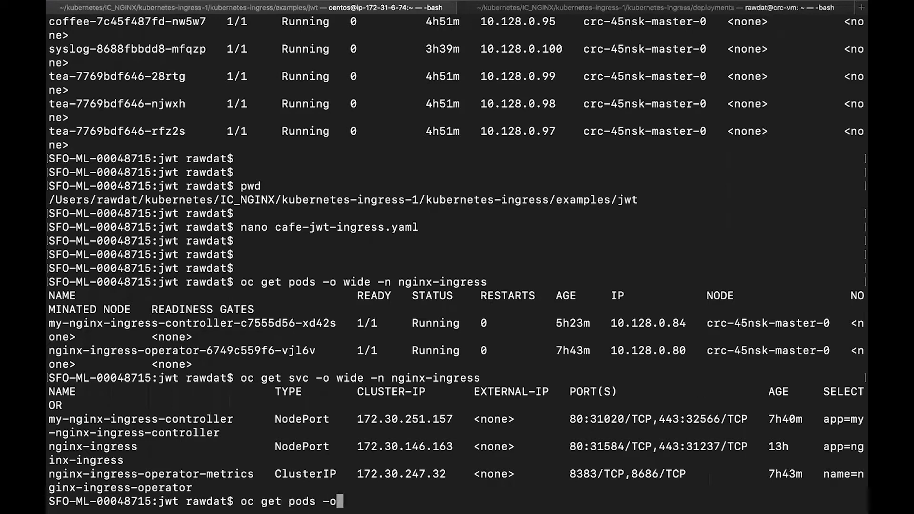
key(Return)
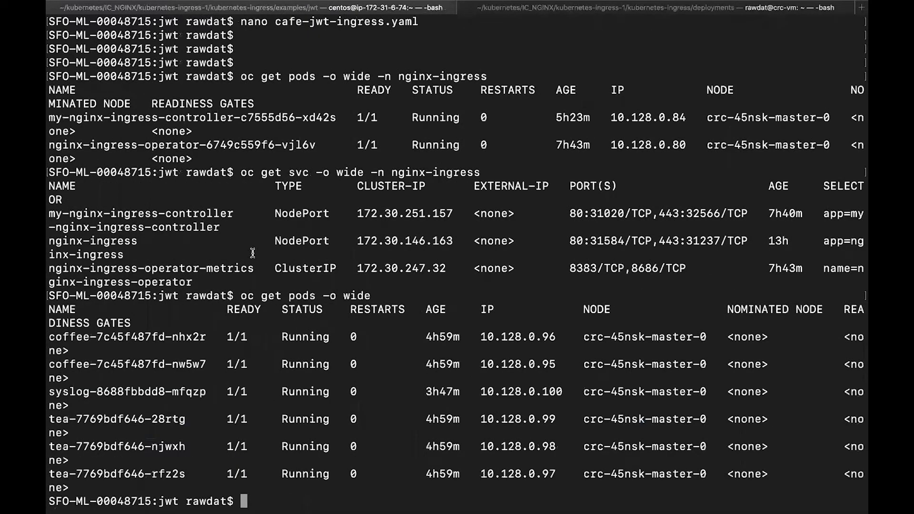
mouse_move(98, 345)
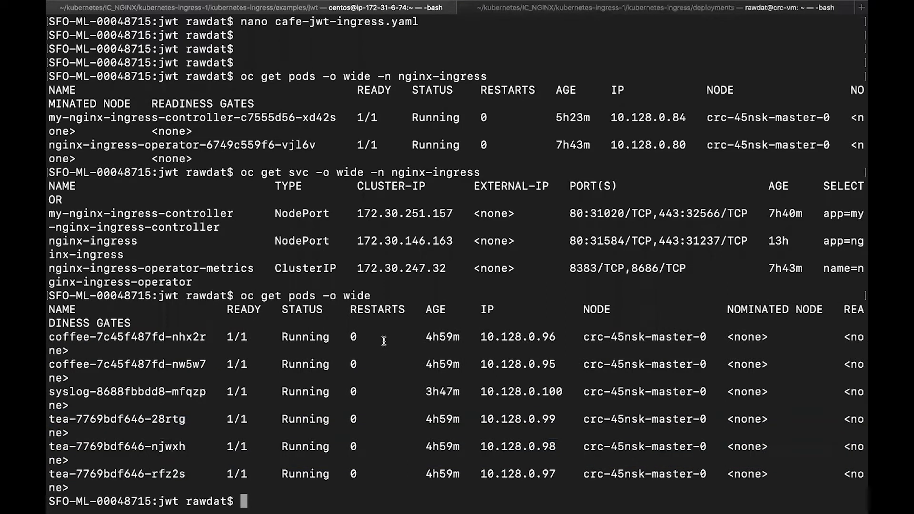
mouse_move(310, 419)
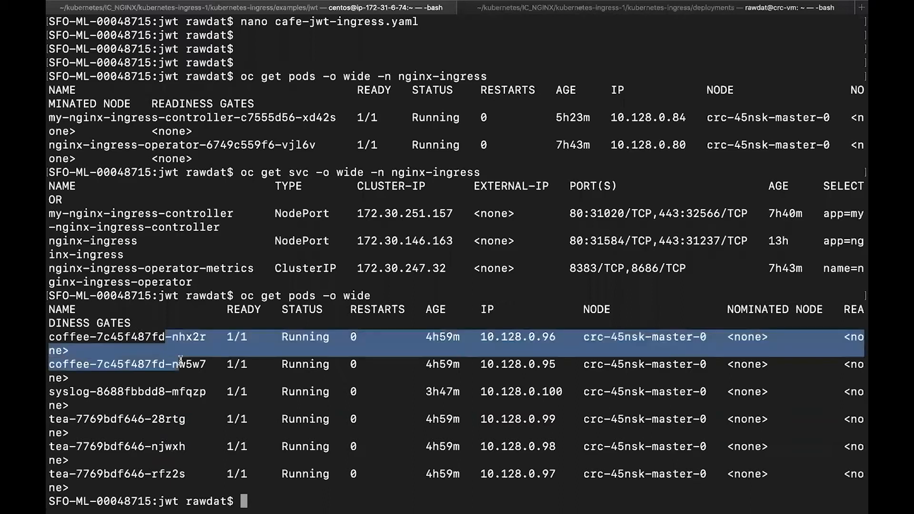
click(502, 365)
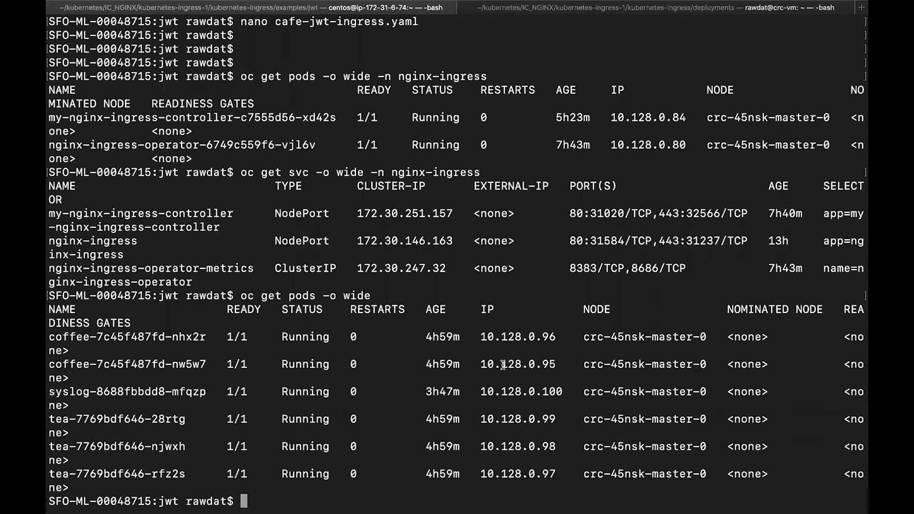
text(nano)
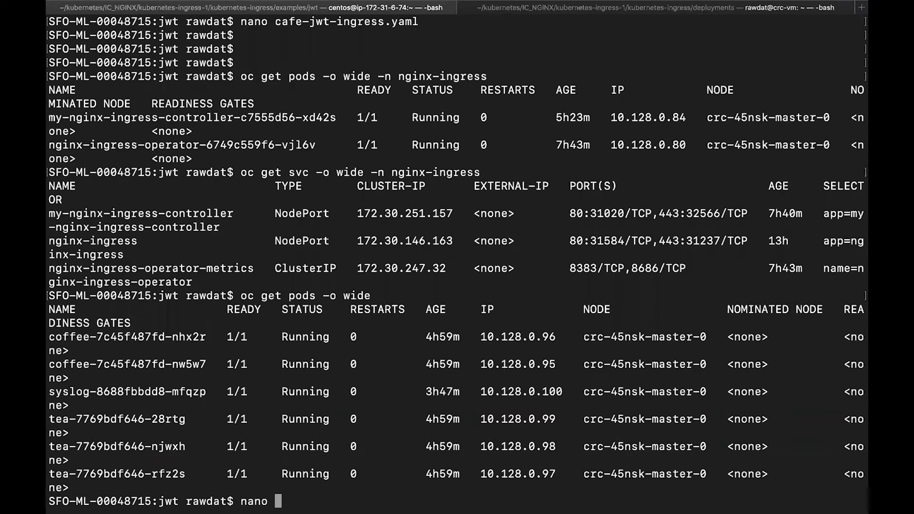
text(cafe-jwt)
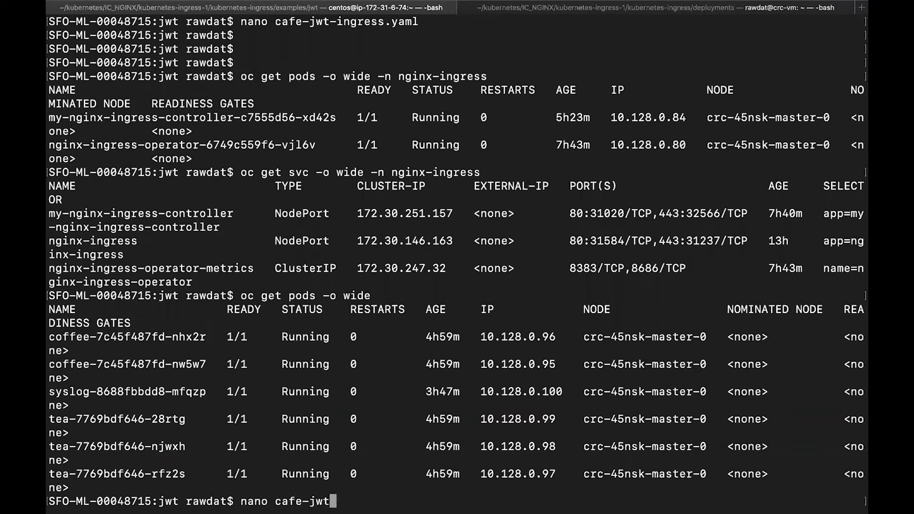
Review cafe-jwt-ingress.yaml in nano, pointing out the cafe-secret TLS secret and the /tea path rule
key(Return)
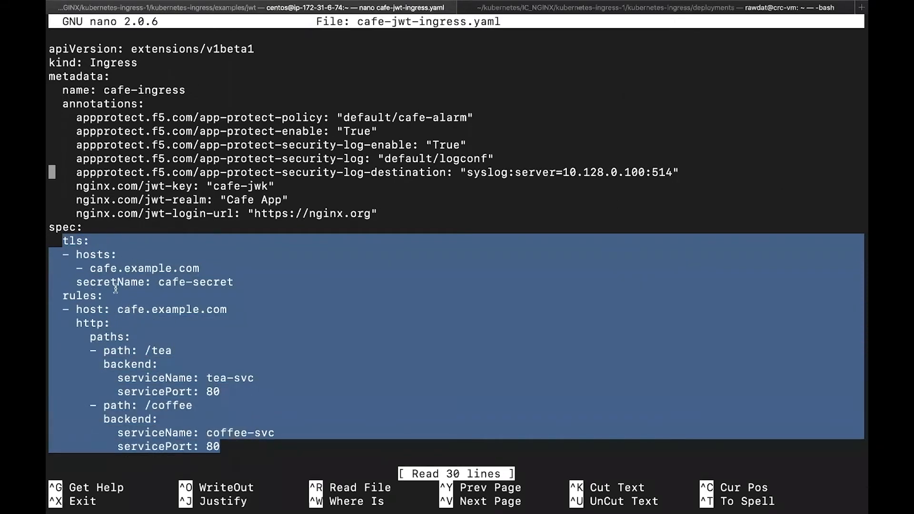
mouse_move(173, 266)
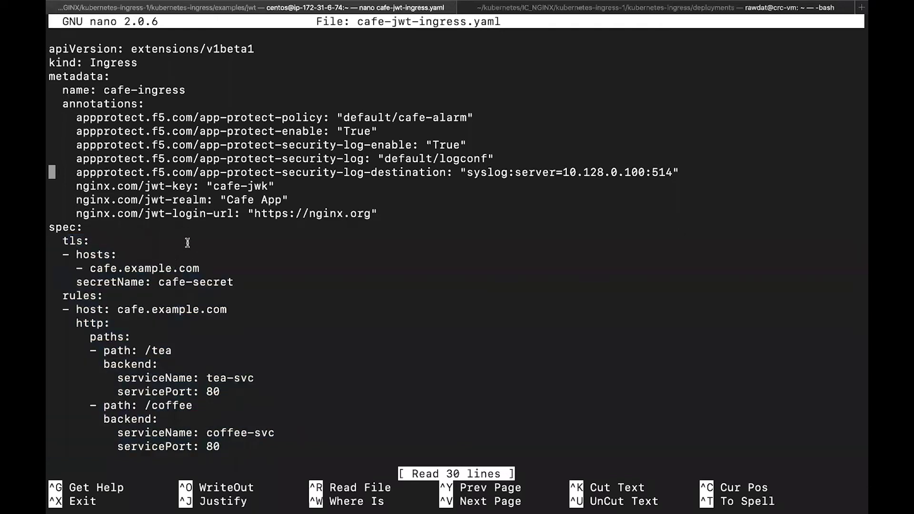
mouse_move(178, 295)
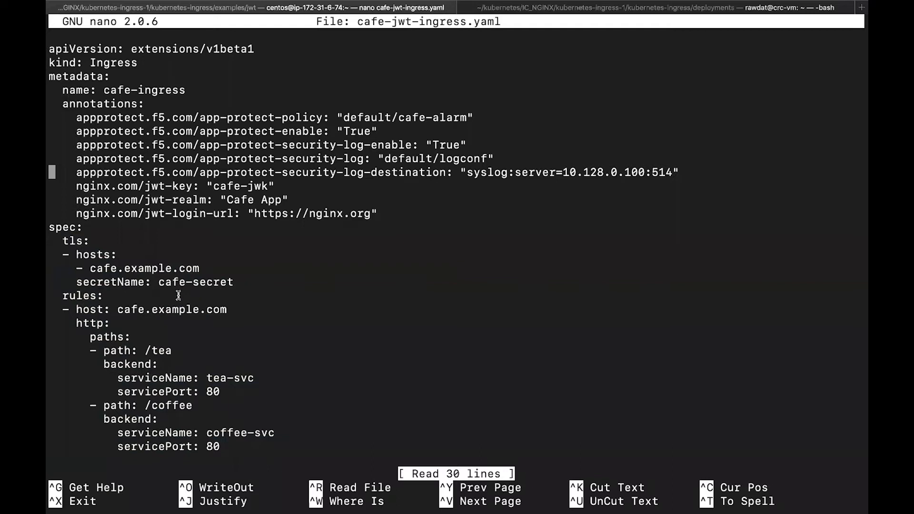
mouse_move(120, 270)
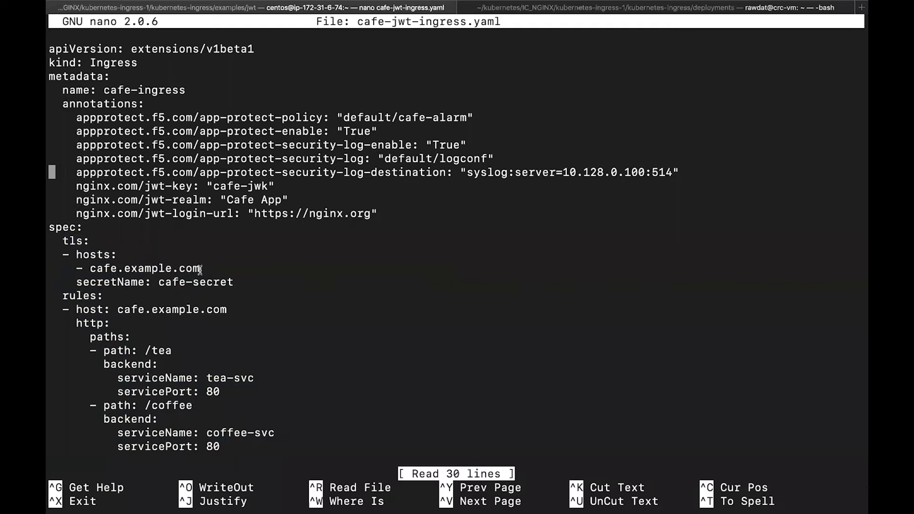
mouse_move(178, 268)
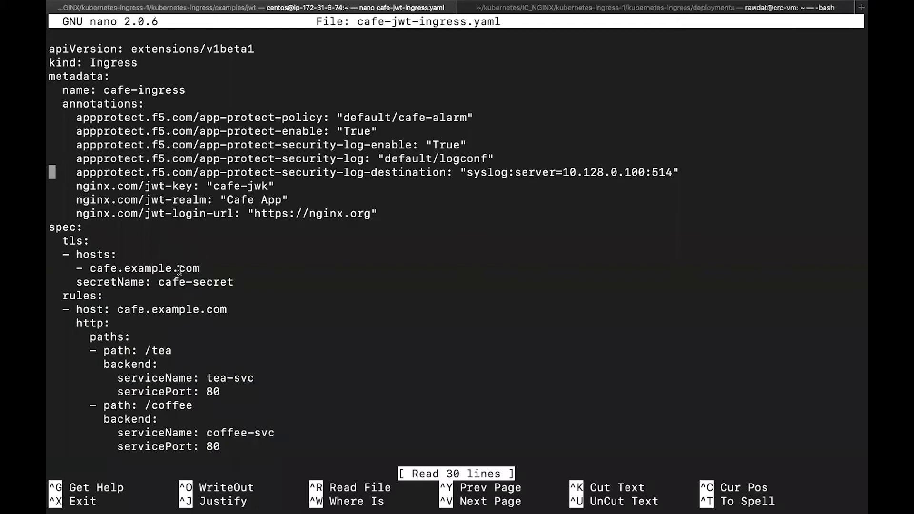
mouse_move(159, 282)
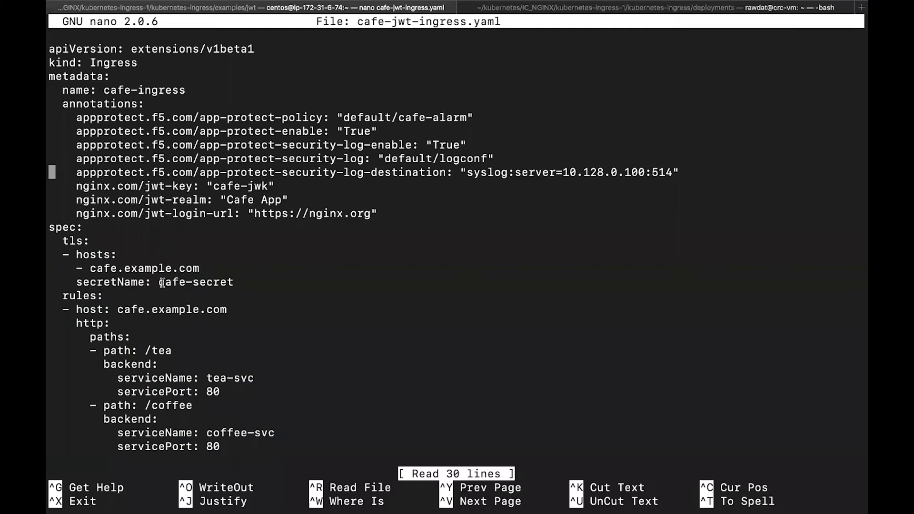
double_click(195, 282)
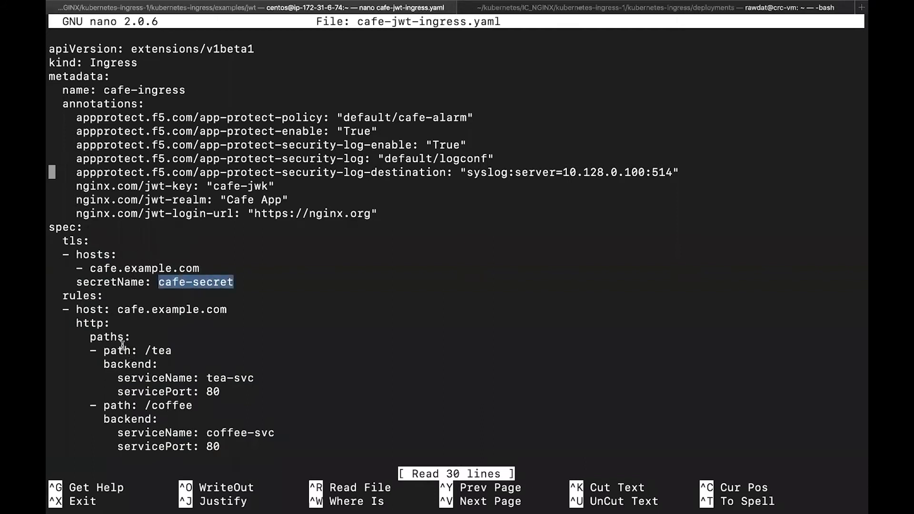
mouse_move(174, 316)
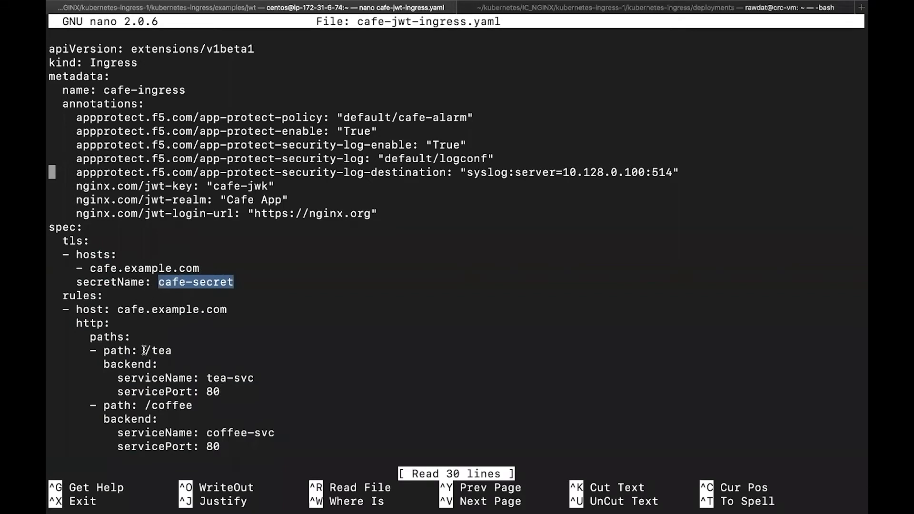
double_click(157, 350)
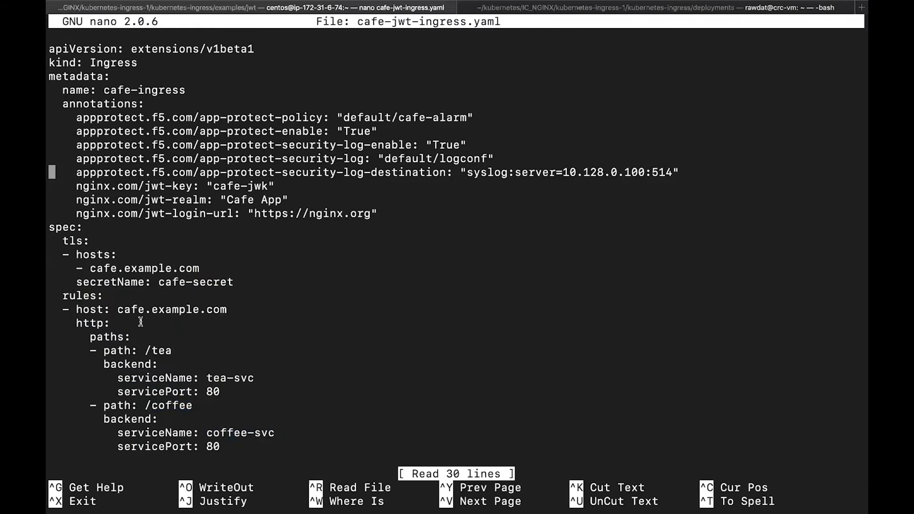
mouse_move(148, 294)
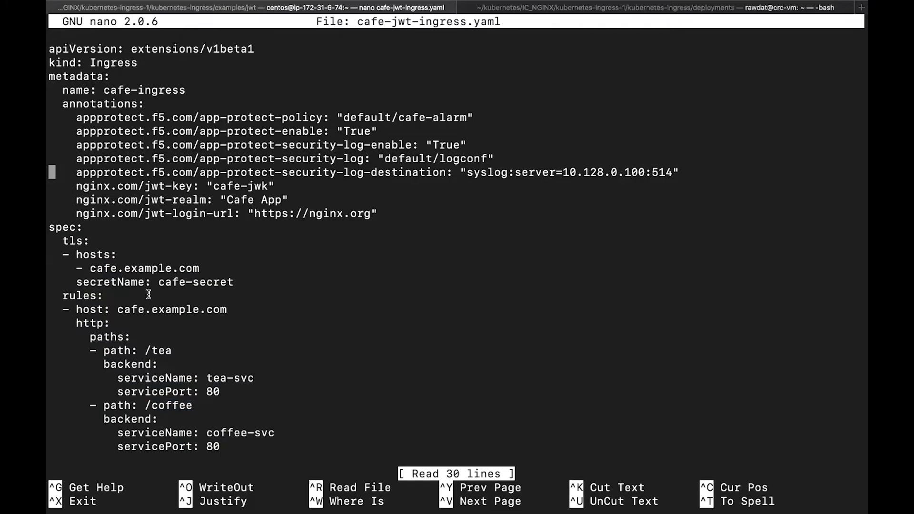
mouse_move(340, 318)
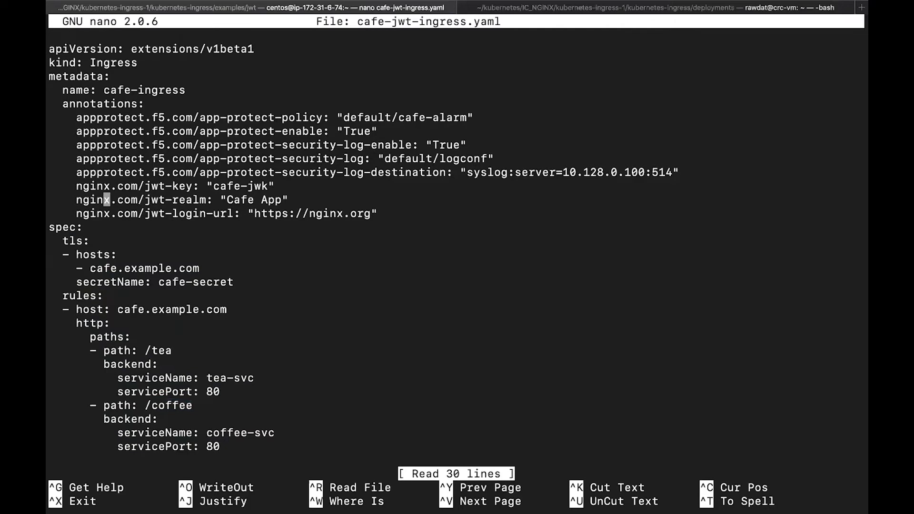
mouse_move(105, 102)
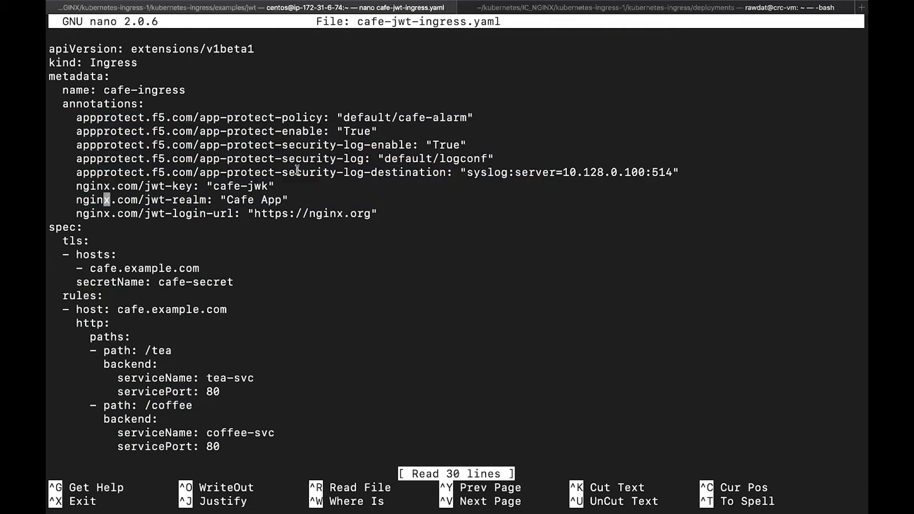
mouse_move(111, 189)
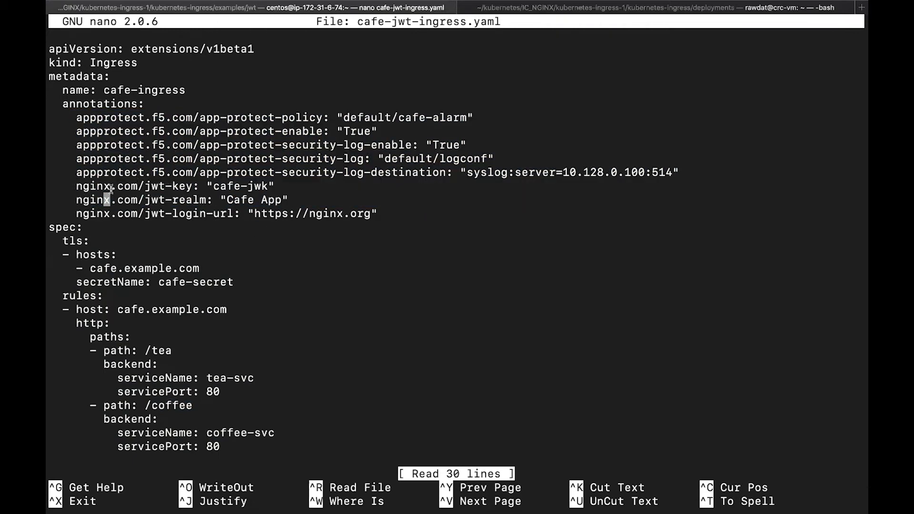
drag(76, 185, 376, 213)
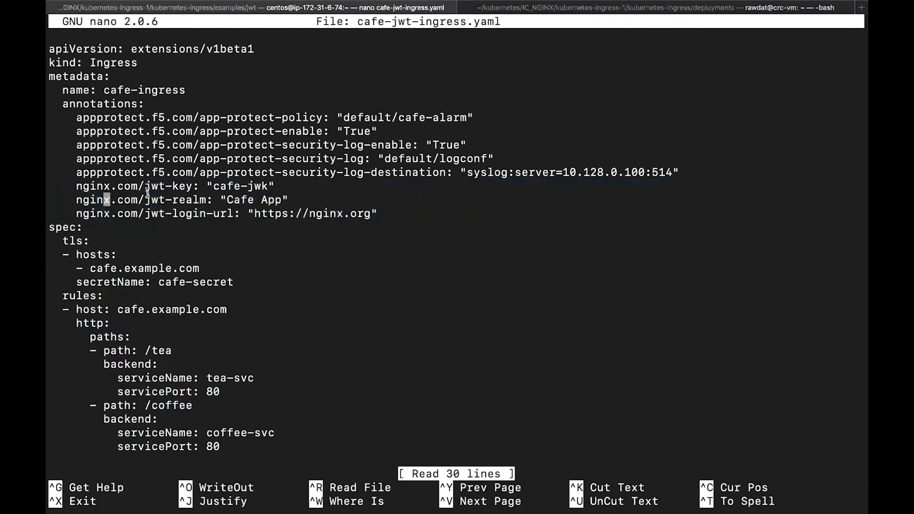
mouse_move(189, 189)
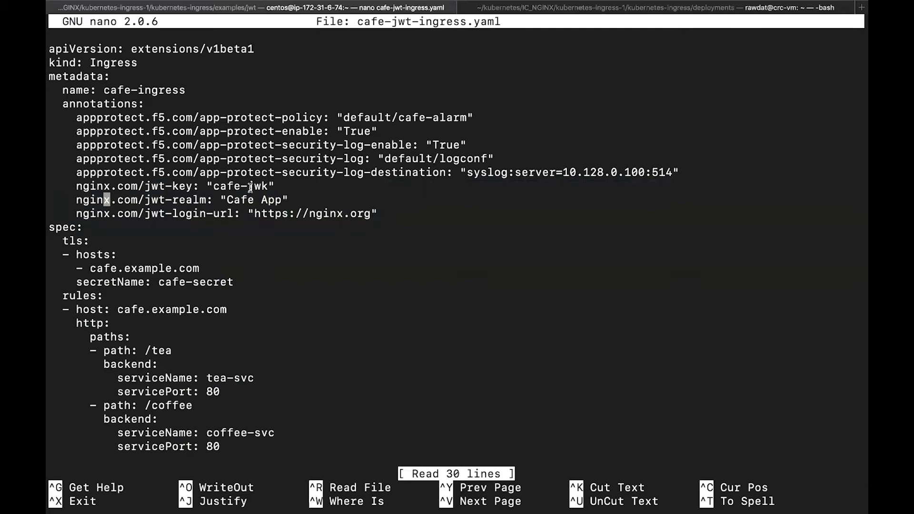
double_click(240, 186)
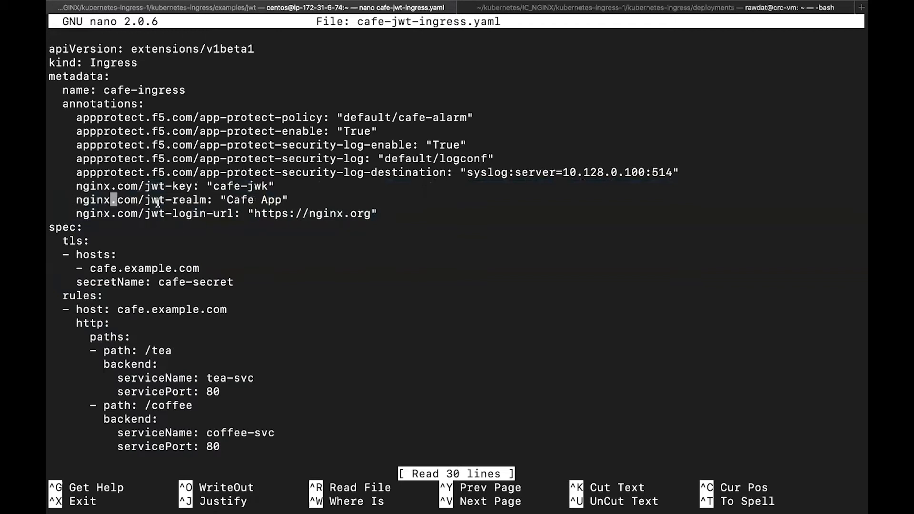
double_click(180, 199)
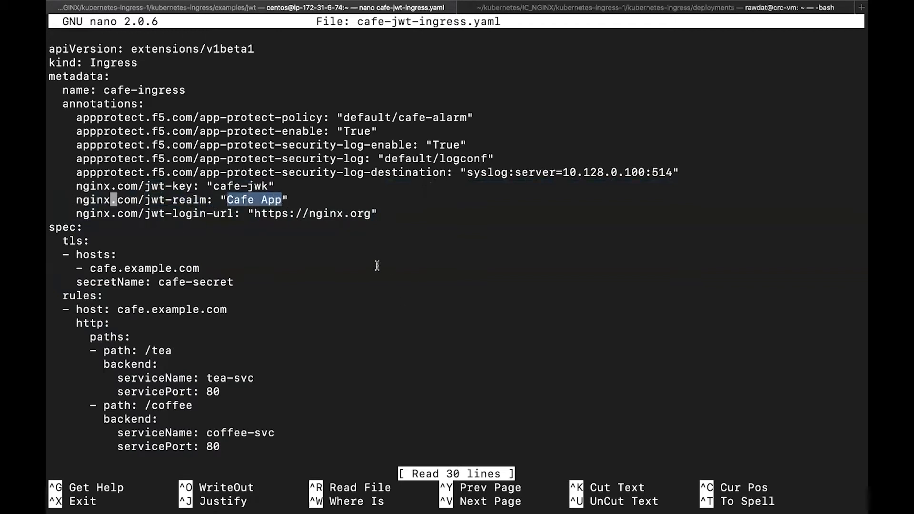
mouse_move(274, 235)
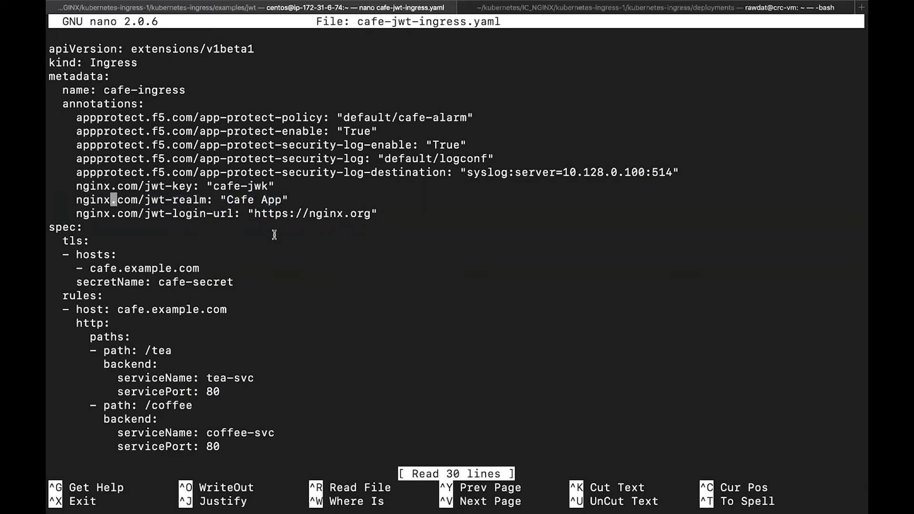
mouse_move(399, 207)
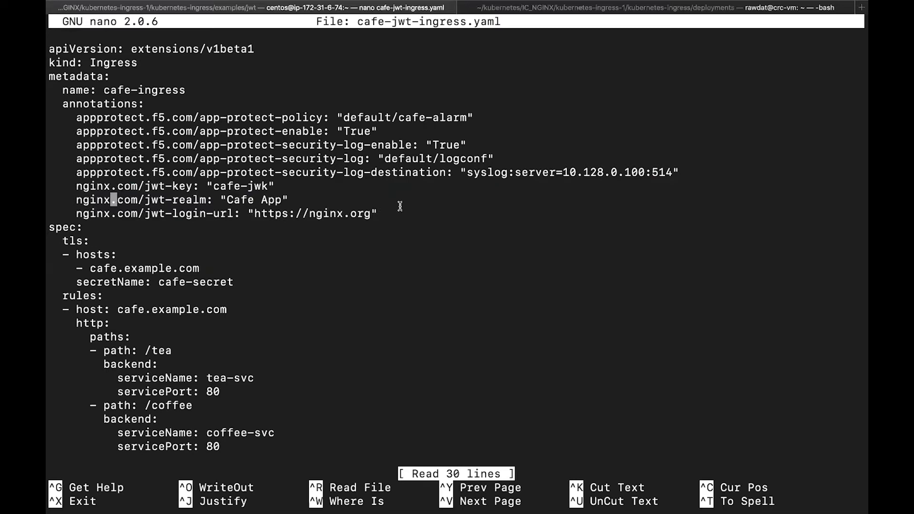
mouse_move(292, 244)
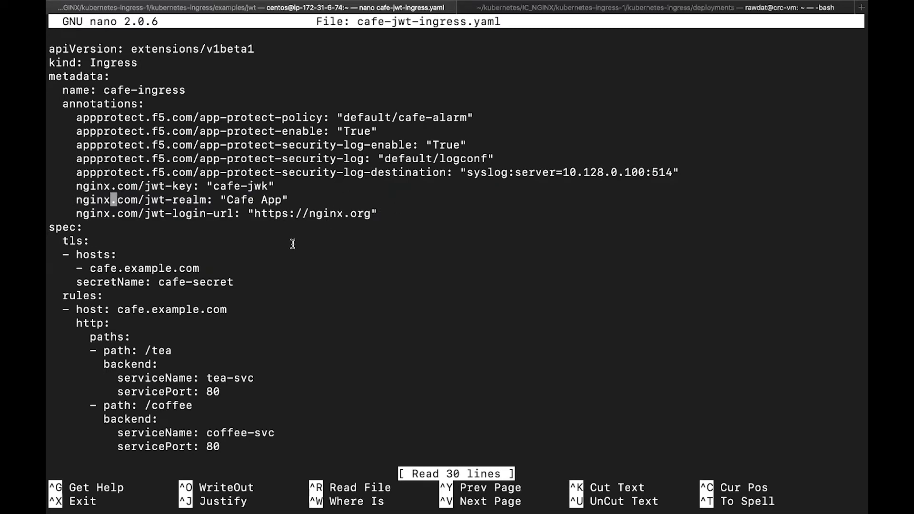
double_click(239, 186)
text(c)
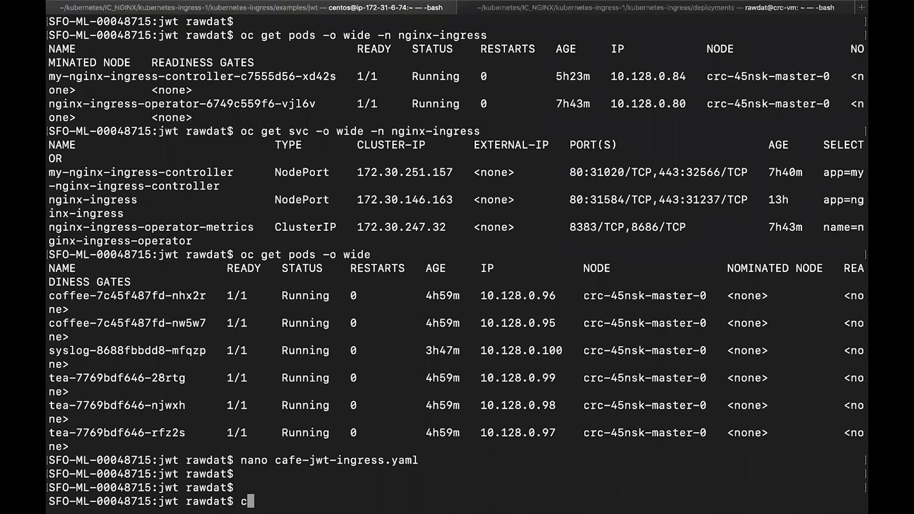
Print the cafe-jwk.yaml Secret with its encoded jwk data, then start a nano command
text(at cafe-jwk.yaml)
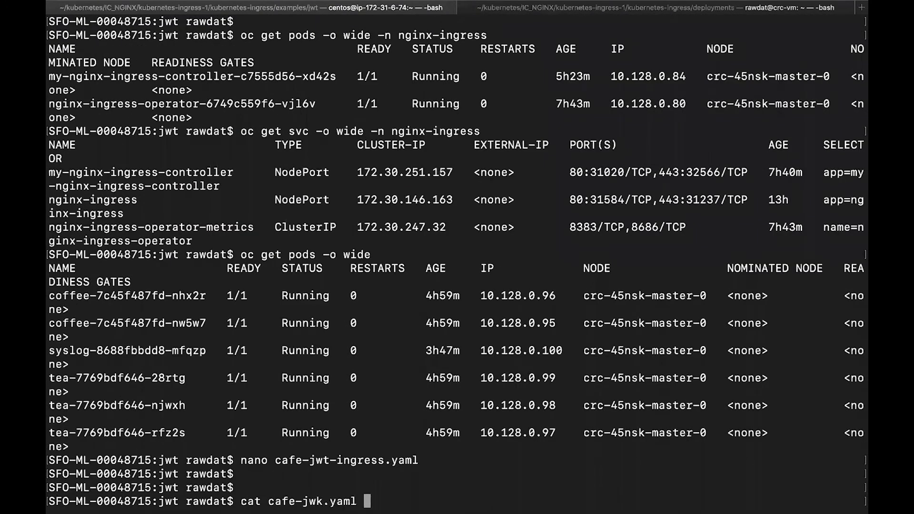
key(Return)
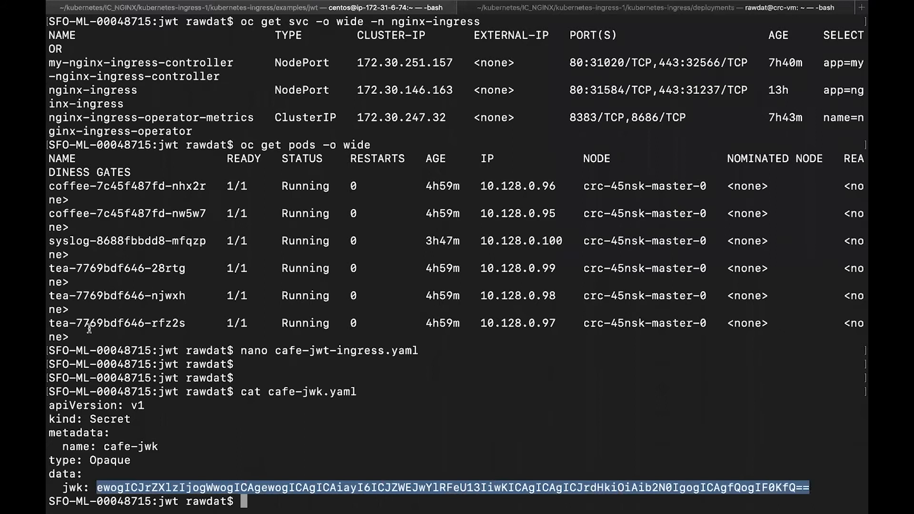
text(n)
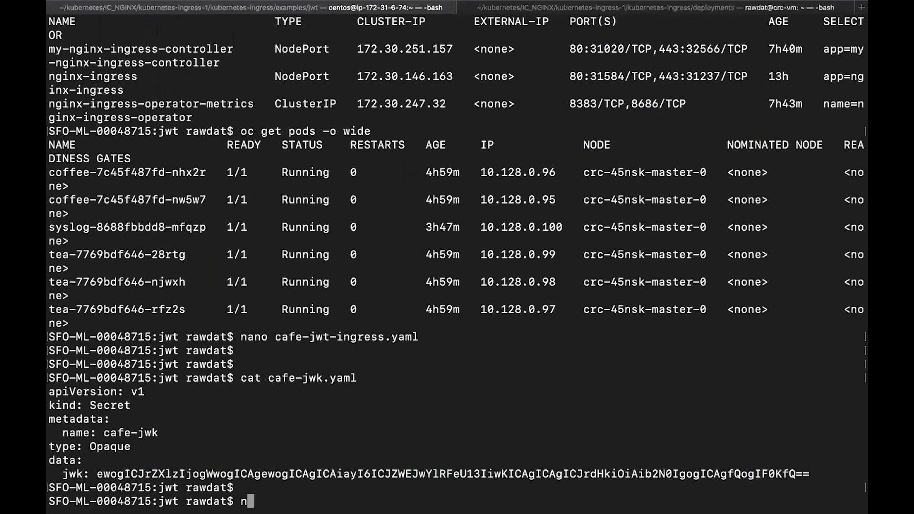
text(ano)
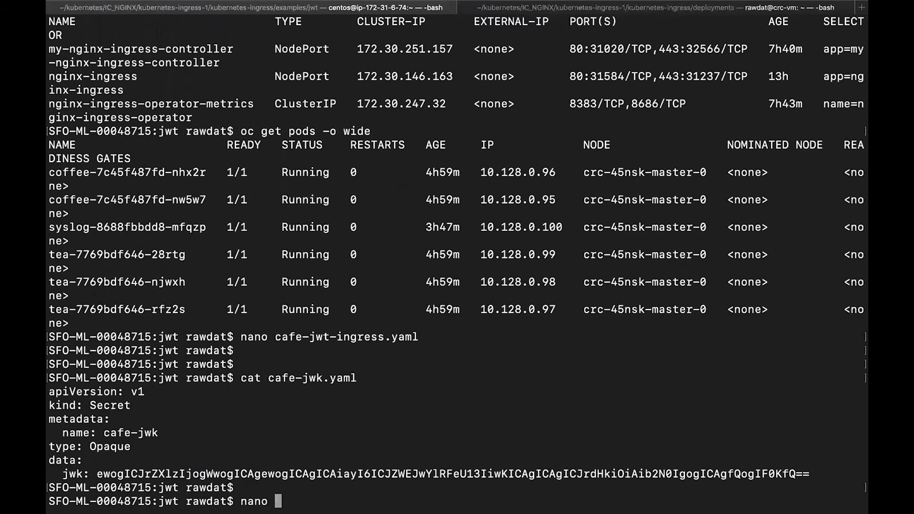
Reopen cafe-jwt-ingress.yaml in nano and mark the security-log-enable annotation for emphasis
key(Return)
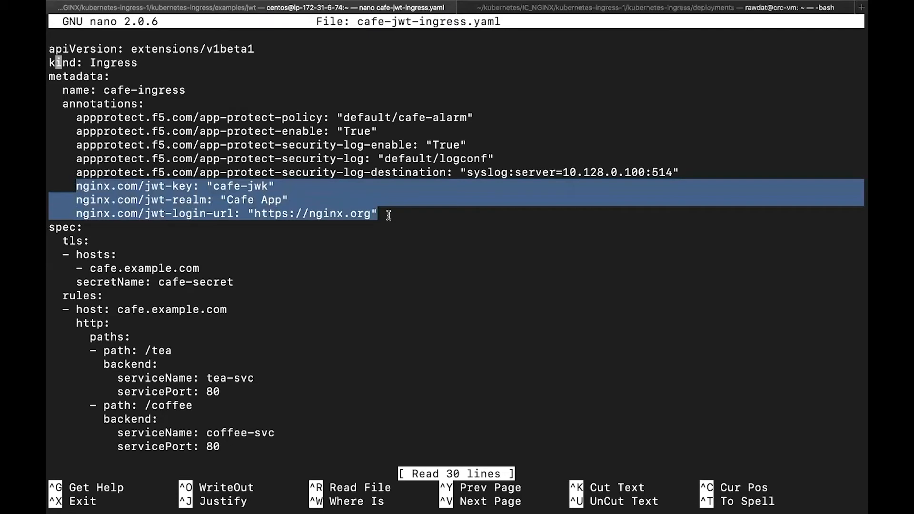
mouse_move(355, 230)
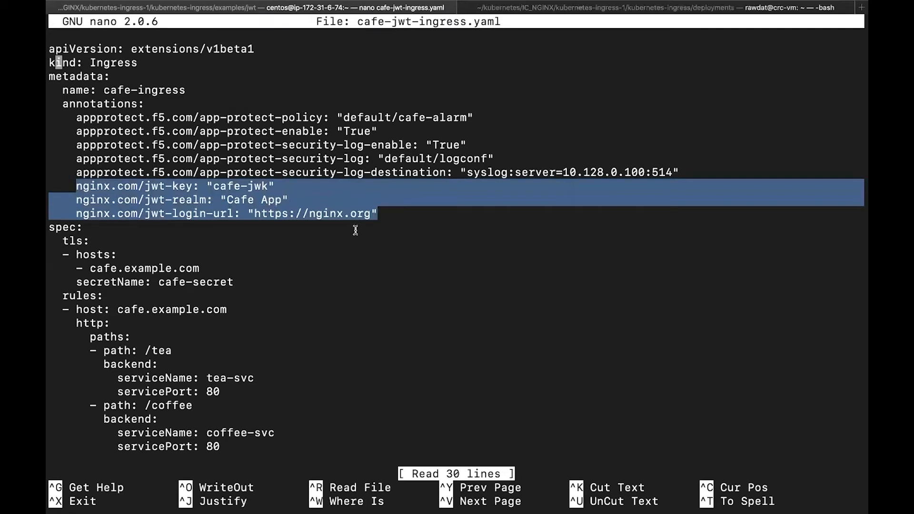
mouse_move(153, 133)
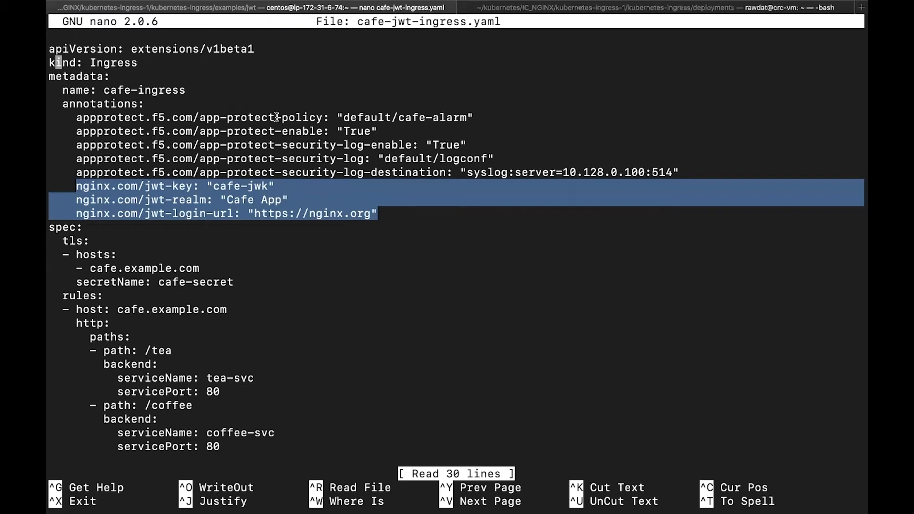
mouse_move(466, 236)
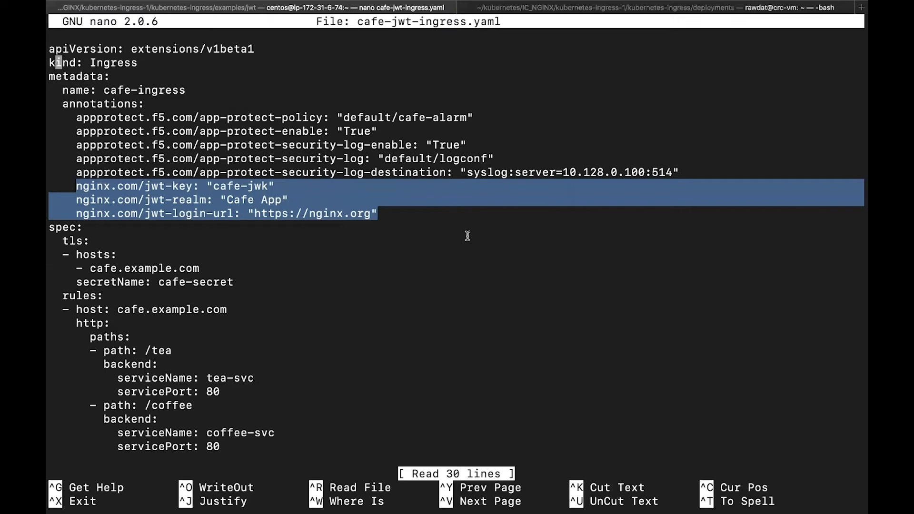
mouse_move(482, 237)
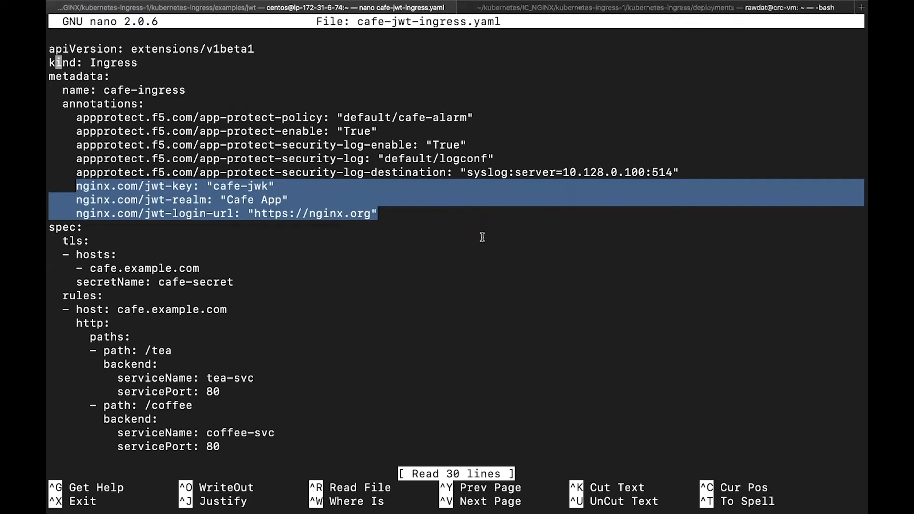
mouse_move(494, 217)
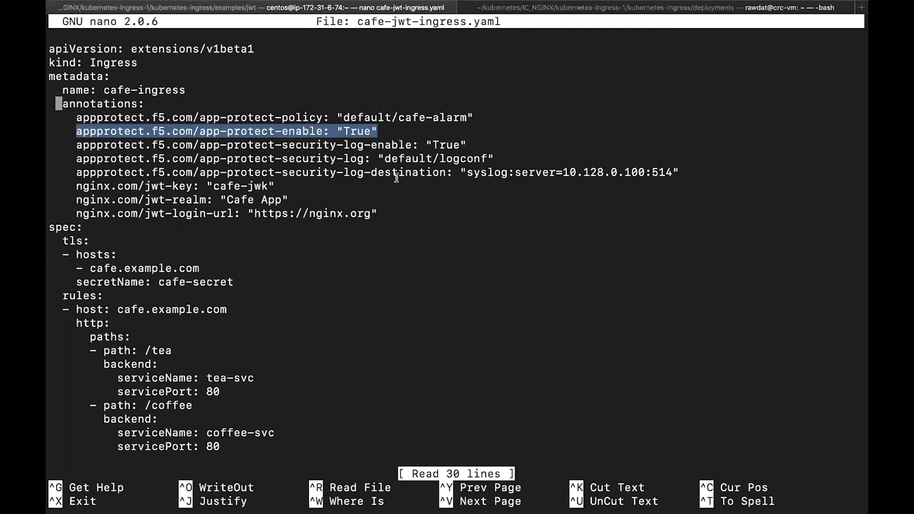
mouse_move(159, 106)
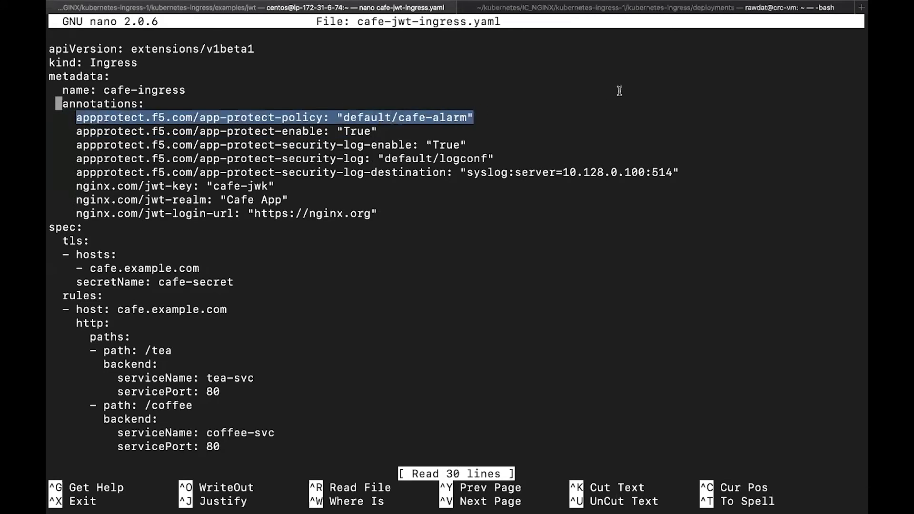
mouse_move(540, 117)
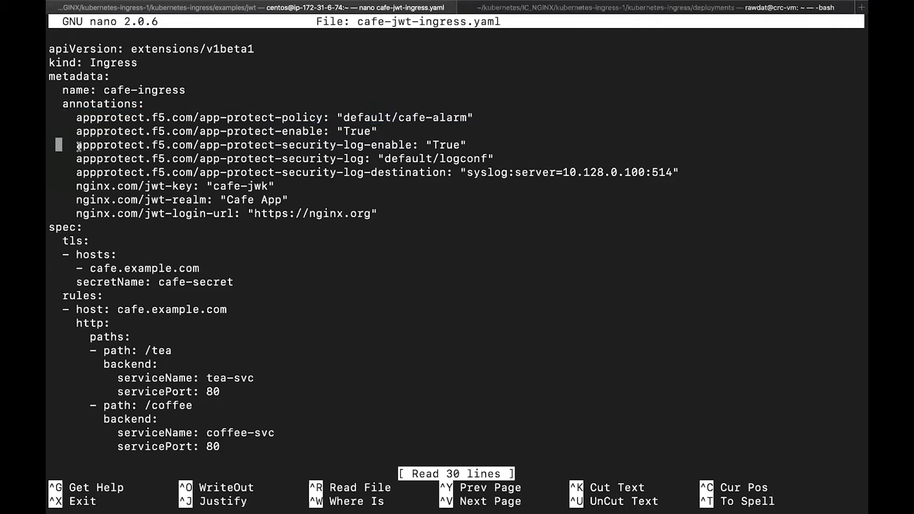
double_click(272, 144)
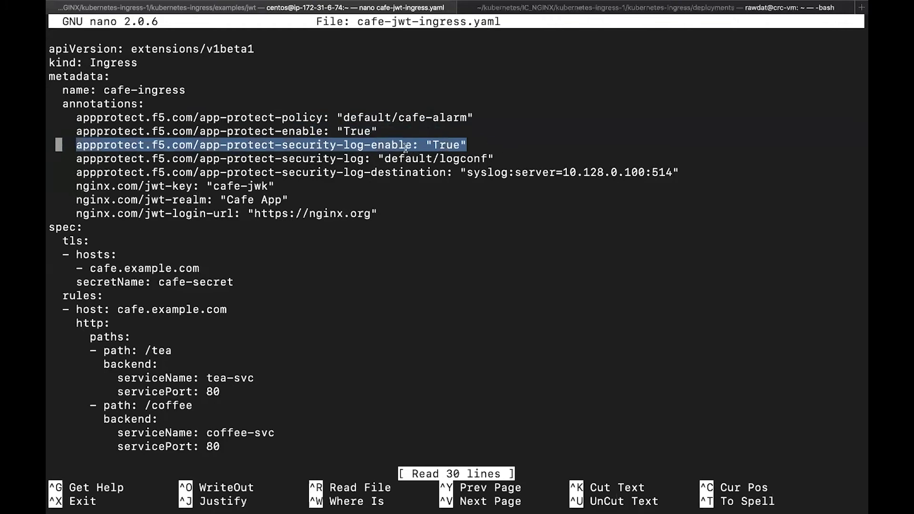
mouse_move(428, 181)
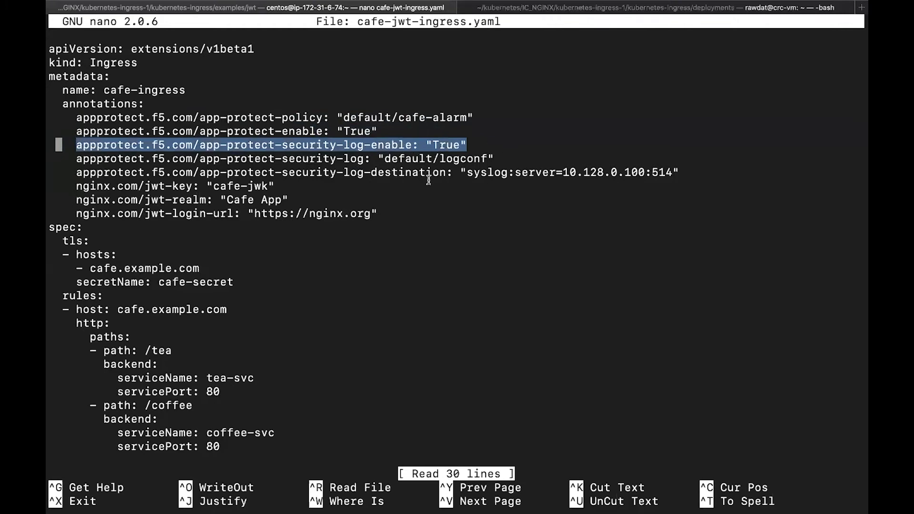
mouse_move(498, 175)
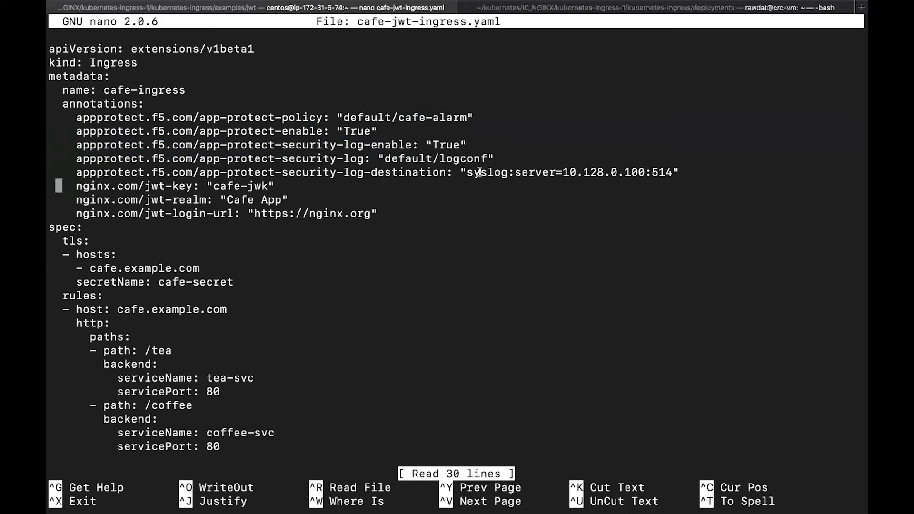
mouse_move(585, 189)
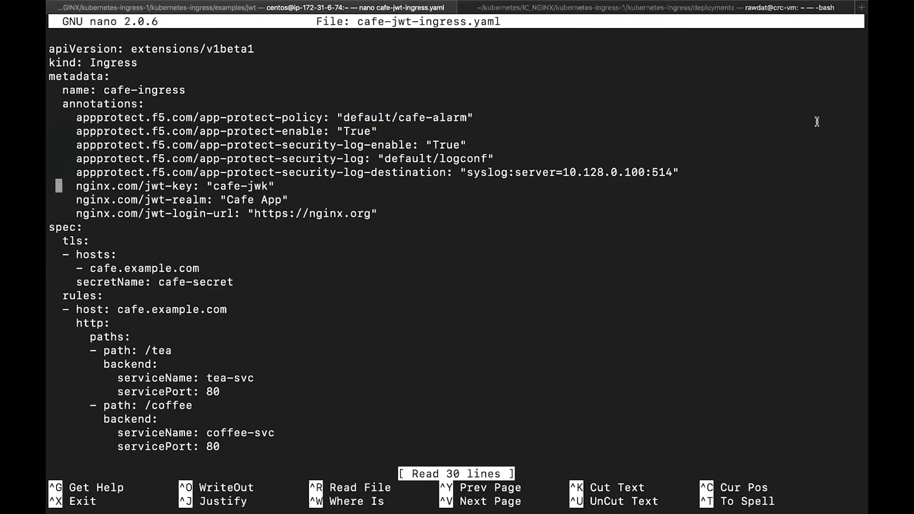
mouse_move(134, 151)
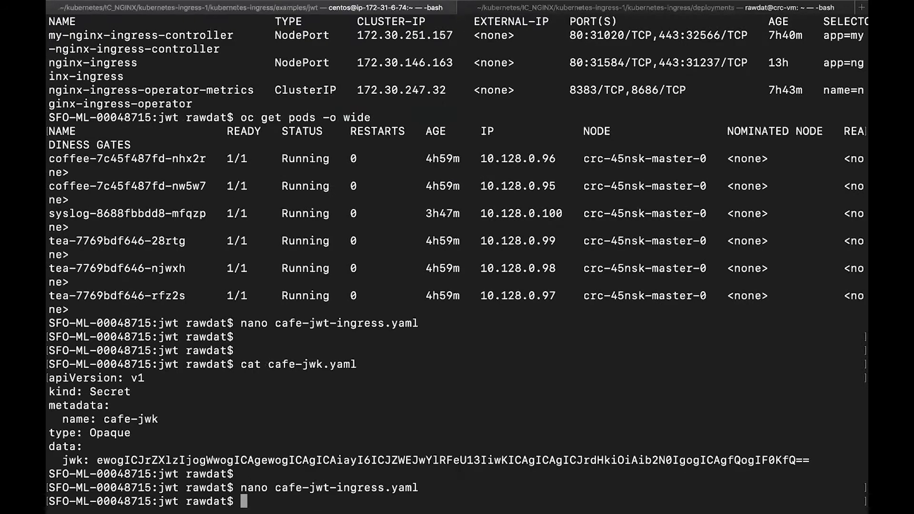
Move into the appprotect folder and print the cafe-alarm APPolicy from cafe-security-policy.yaml
text(cd ../appprotect/)
text(cat)
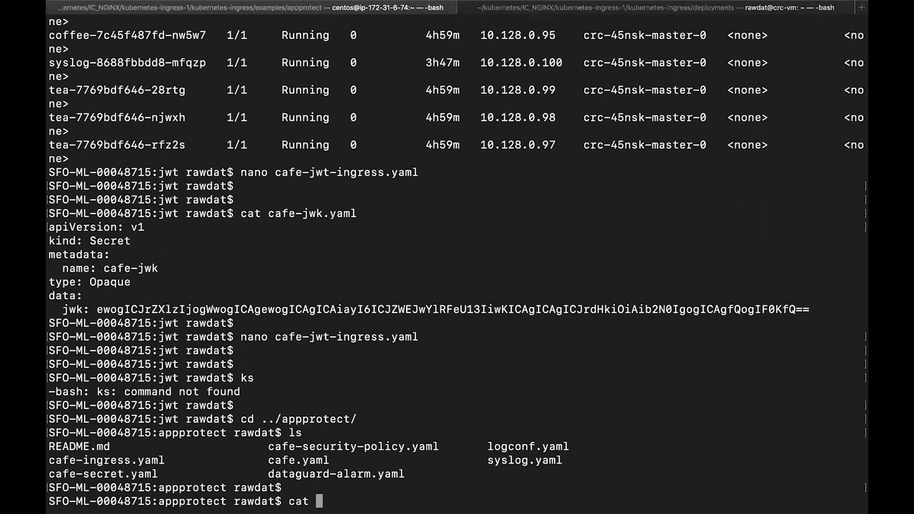
text(cafe-sec)
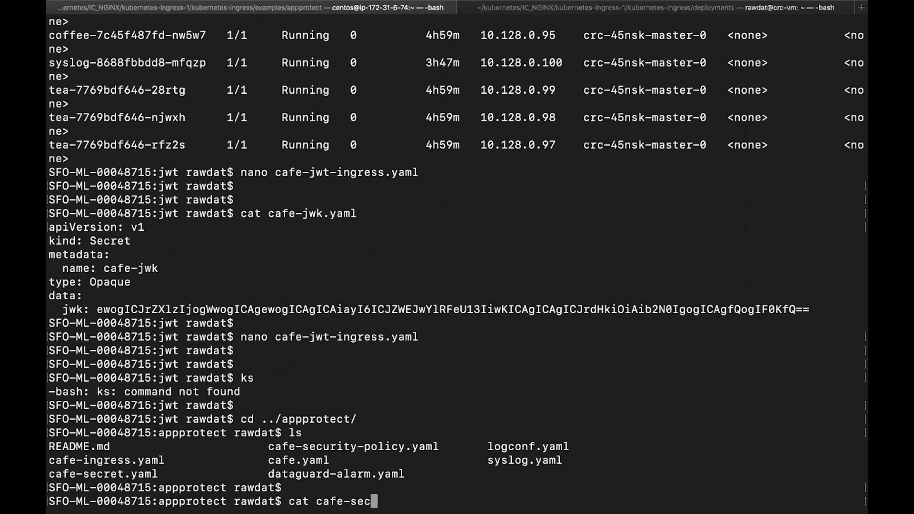
key(Return)
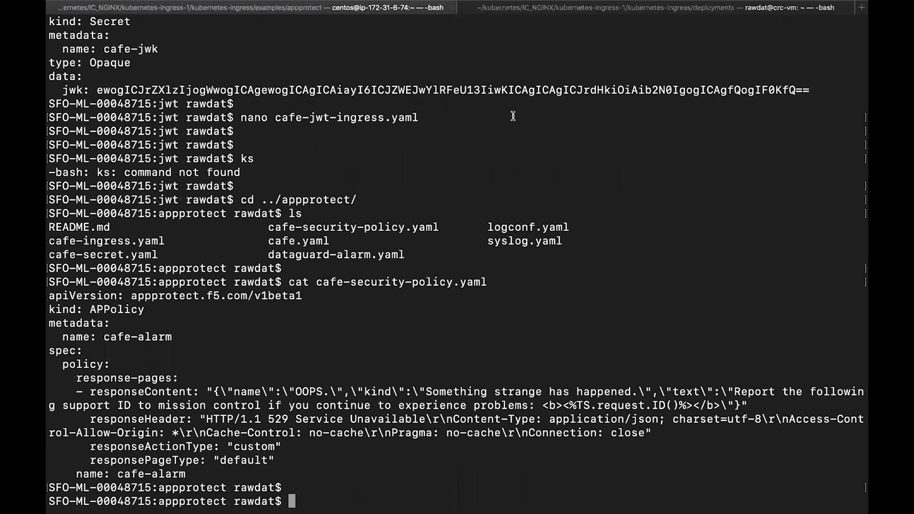
text(cat cafe-security-policy.yaml)
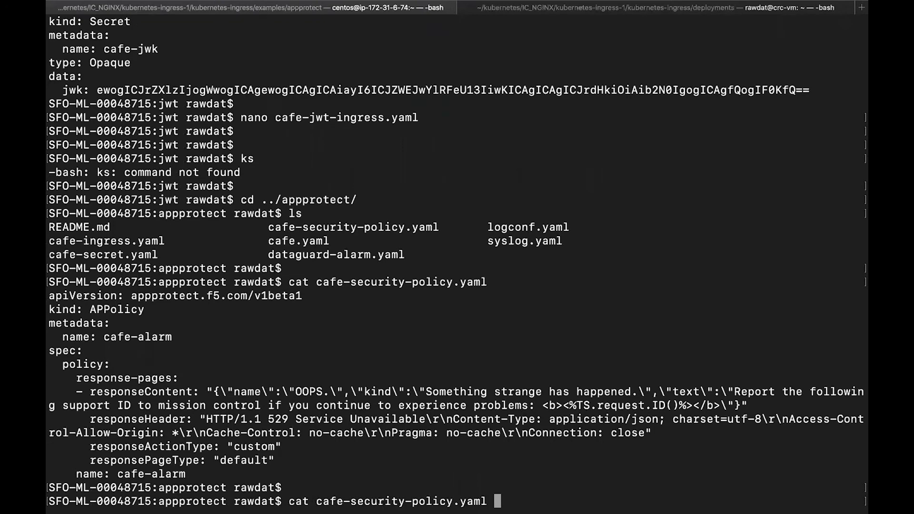
text(n)
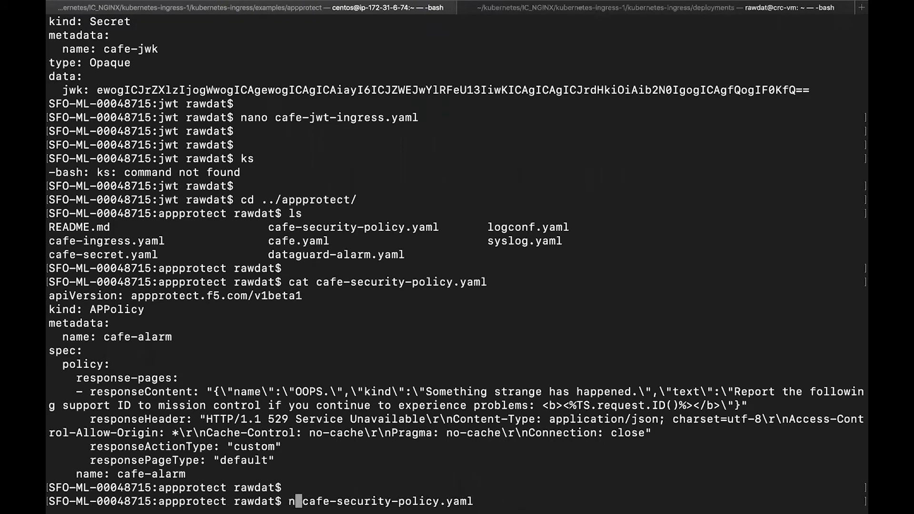
key(Return)
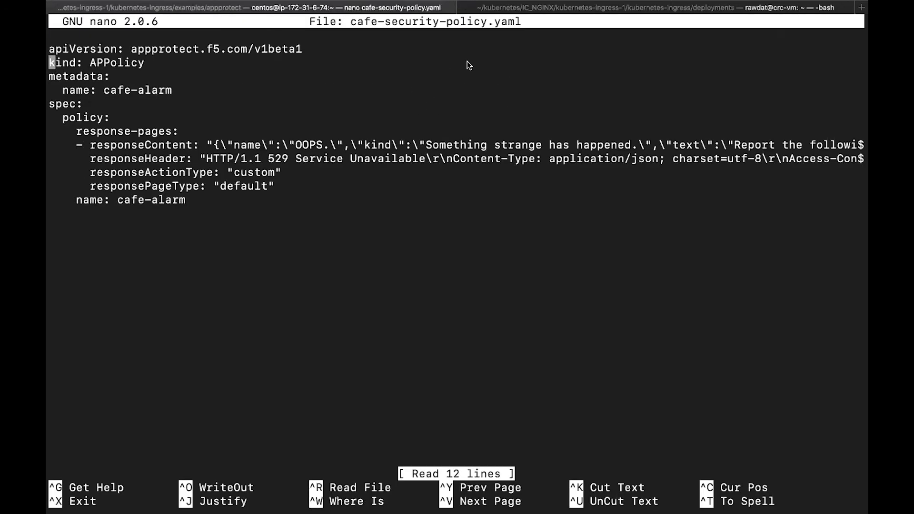
mouse_move(164, 116)
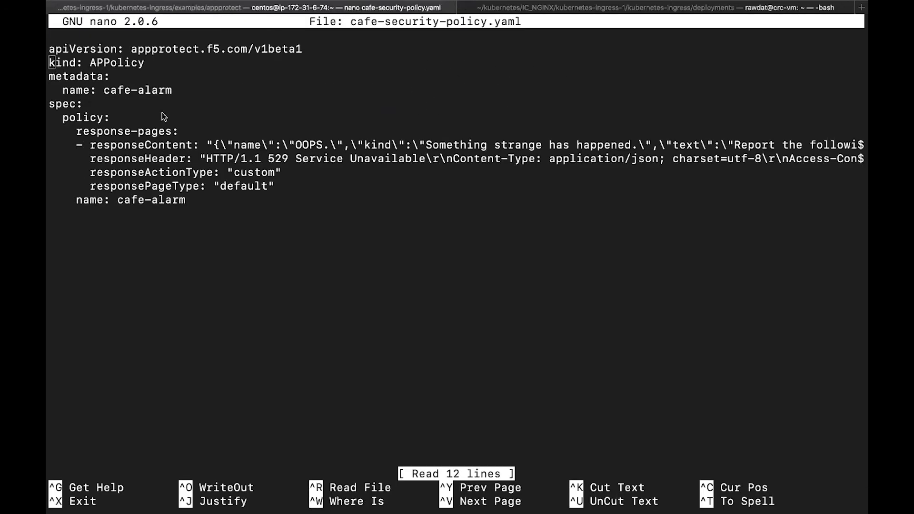
mouse_move(183, 170)
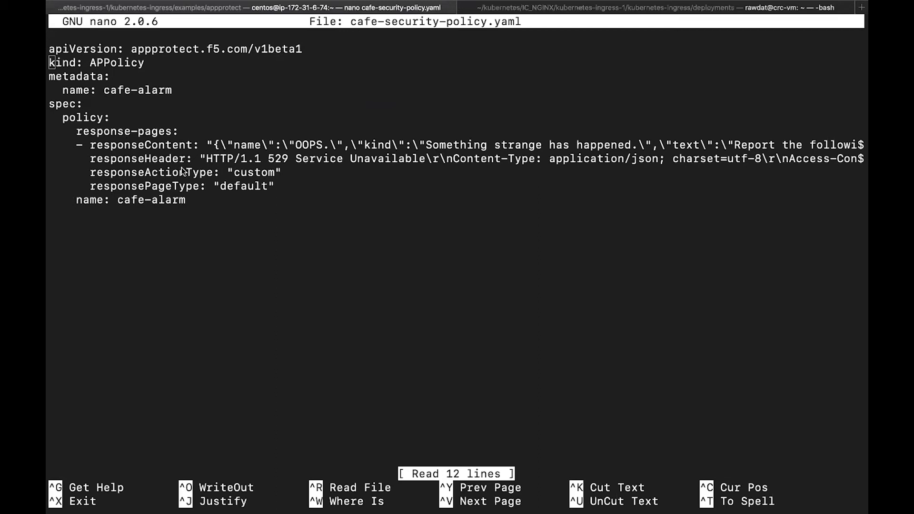
mouse_move(277, 166)
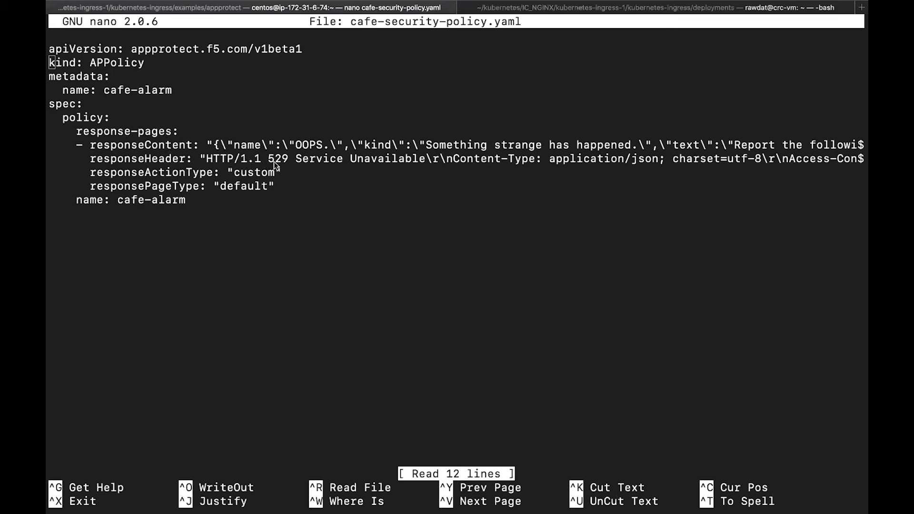
mouse_move(383, 157)
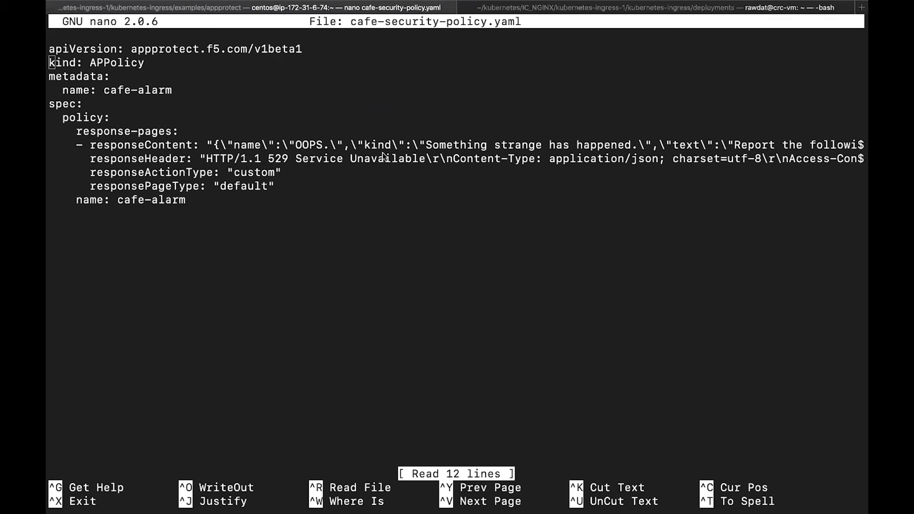
mouse_move(404, 169)
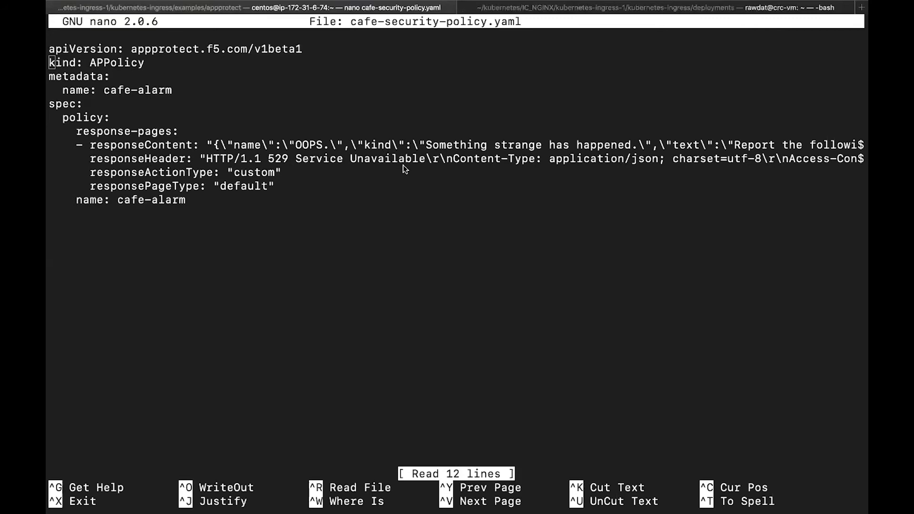
mouse_move(346, 147)
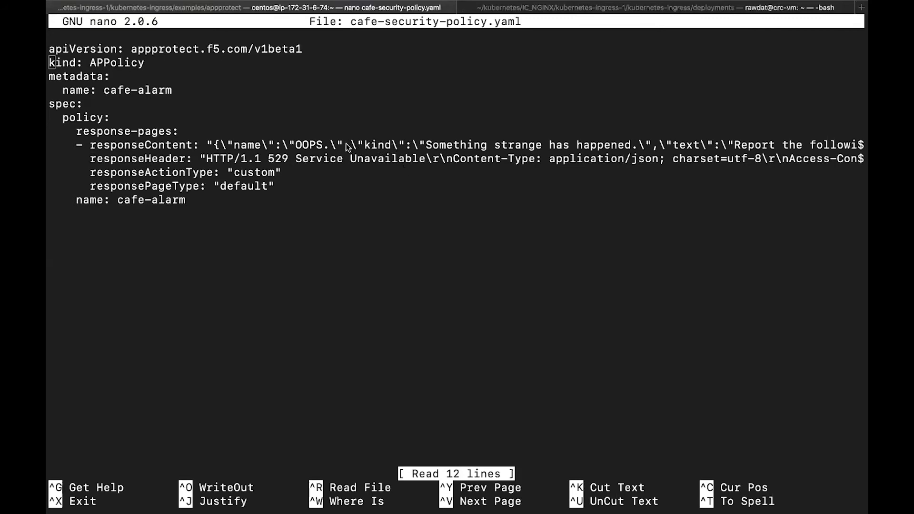
mouse_move(235, 191)
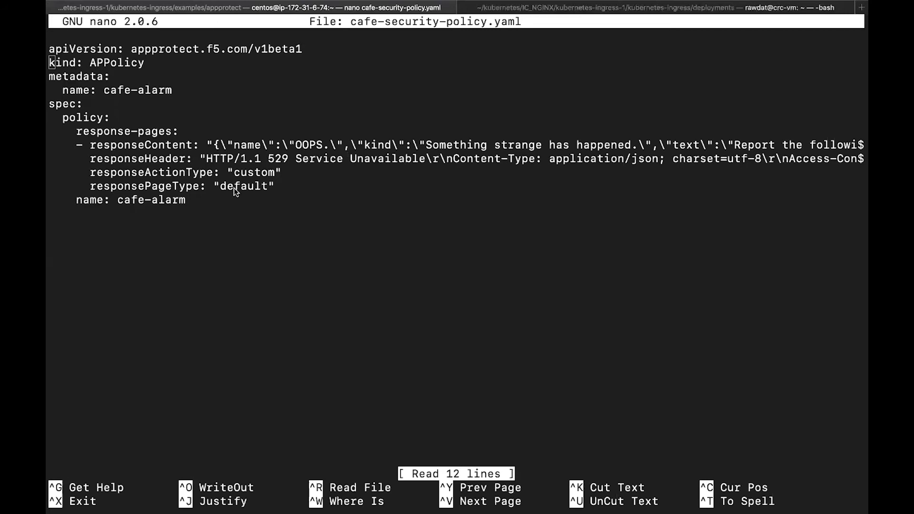
mouse_move(219, 150)
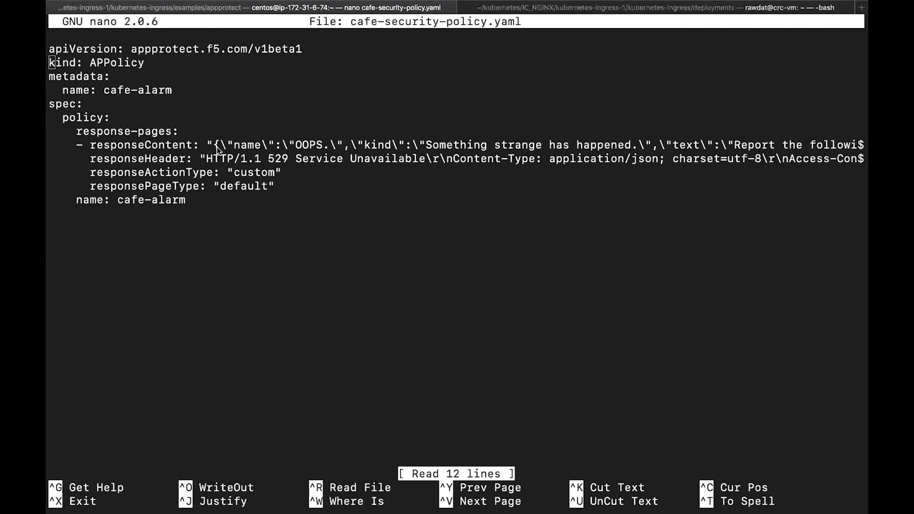
mouse_move(247, 159)
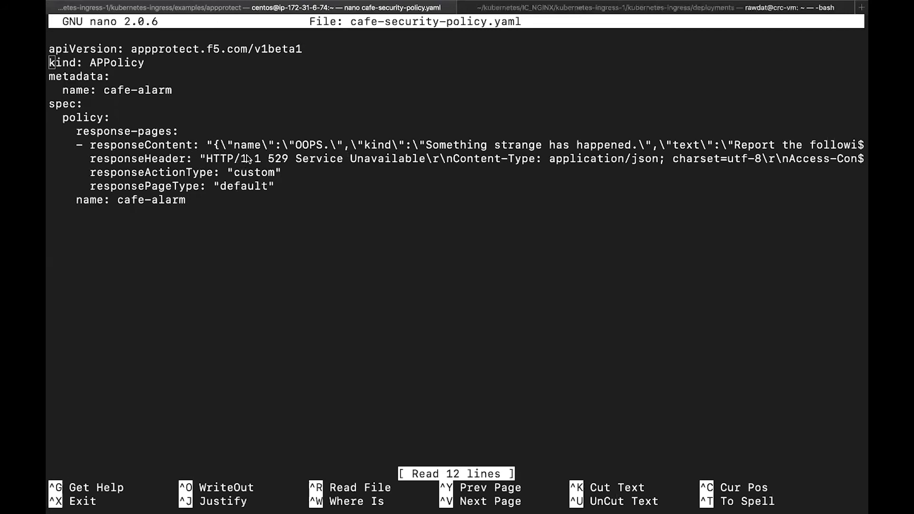
mouse_move(565, 151)
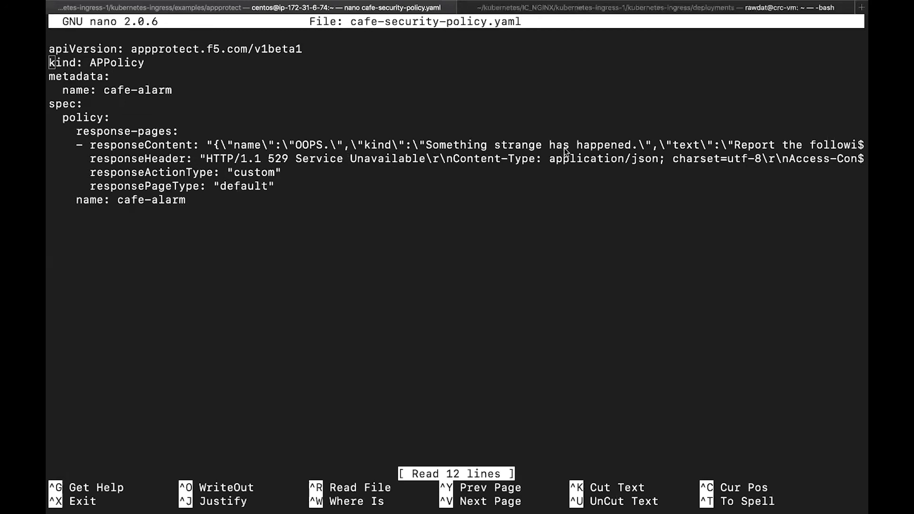
mouse_move(261, 178)
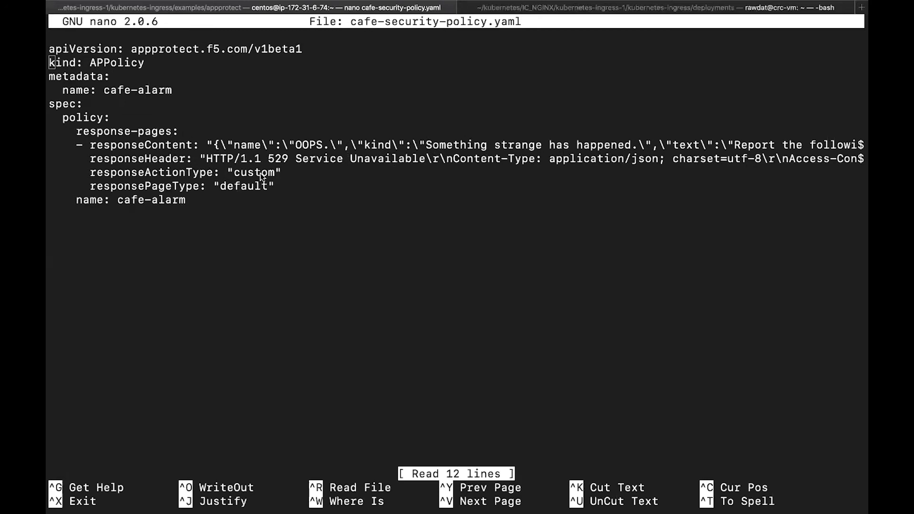
mouse_move(280, 166)
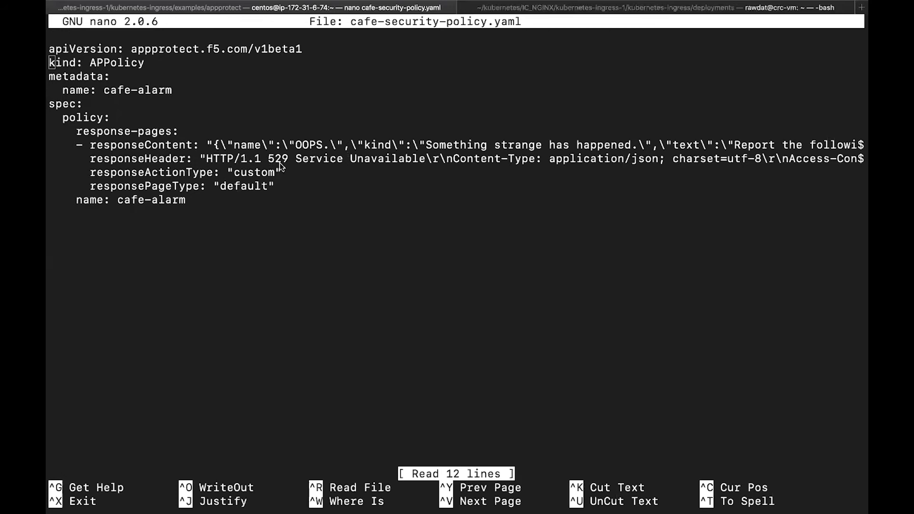
mouse_move(477, 184)
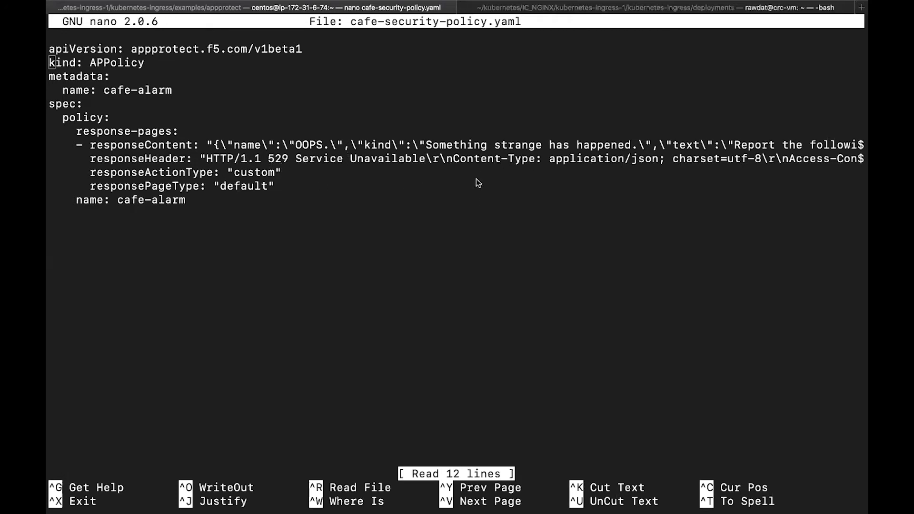
mouse_move(359, 181)
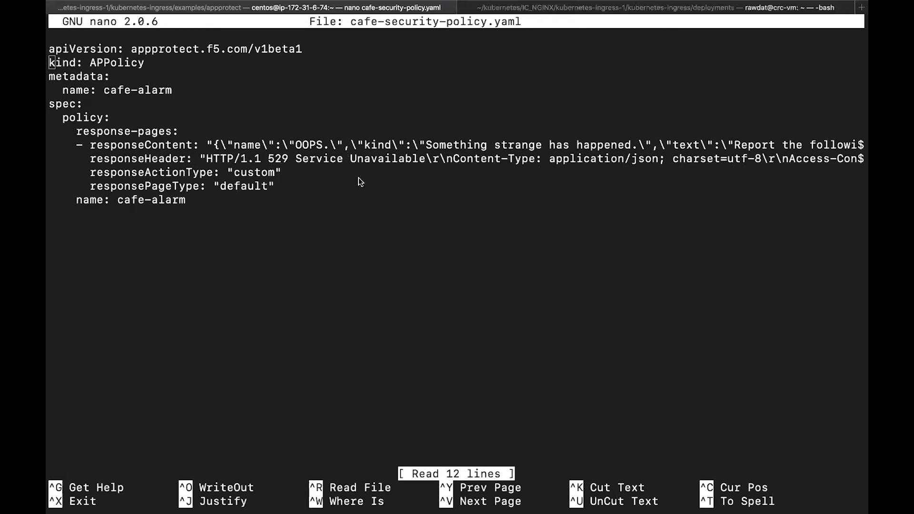
mouse_move(236, 181)
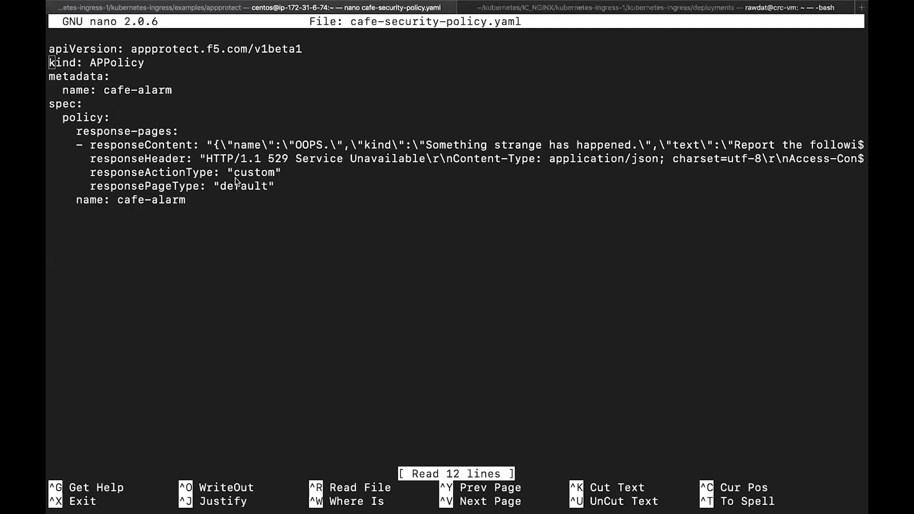
mouse_move(214, 191)
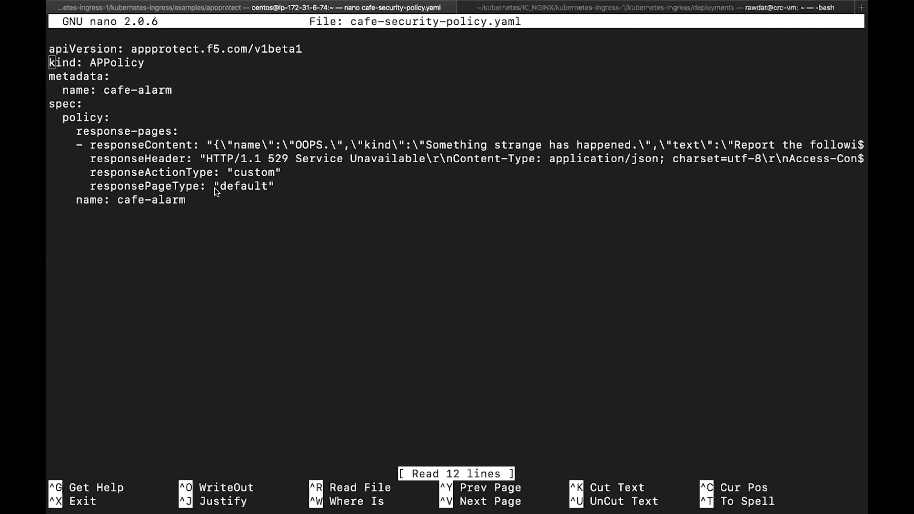
mouse_move(193, 132)
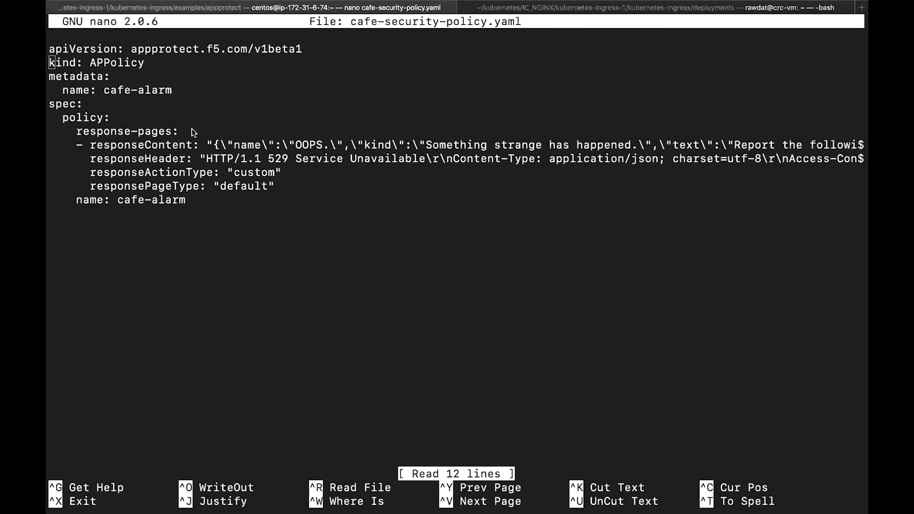
key(ctrl+x)
text(oc g)
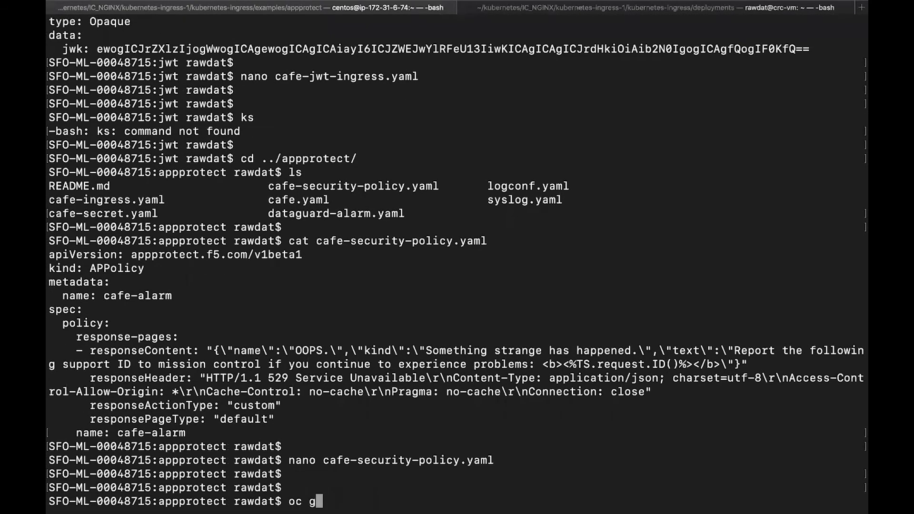
List the cluster's App Protect policies with 'oc get appolicy', showing cafe-alarm, then start a cd to jwt
text(et appol)
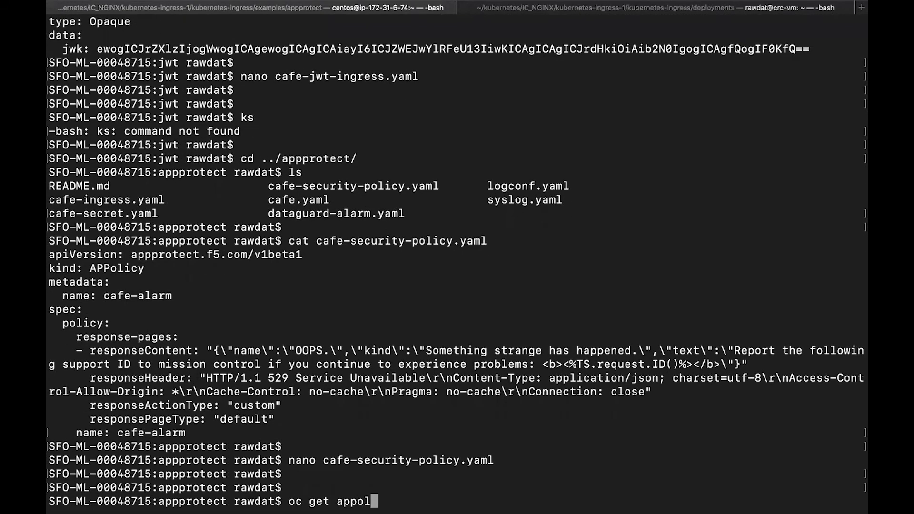
key(Return)
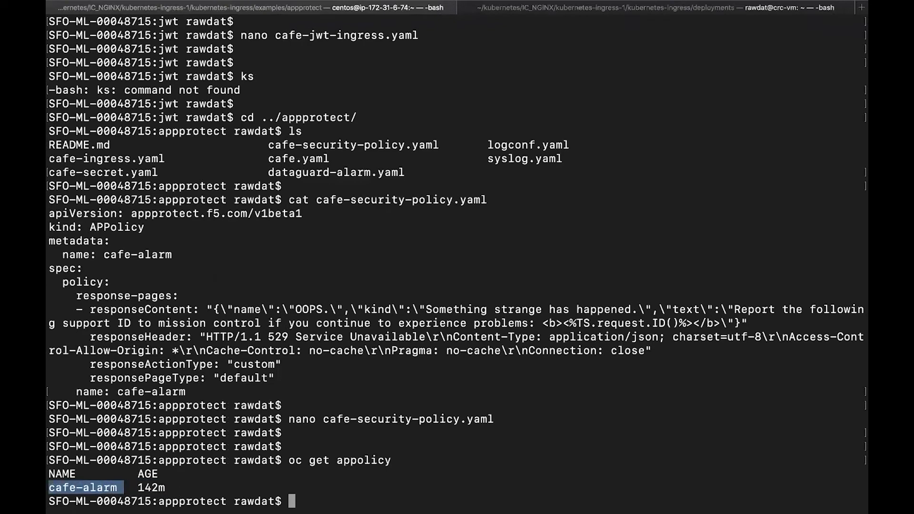
text(cd ../j)
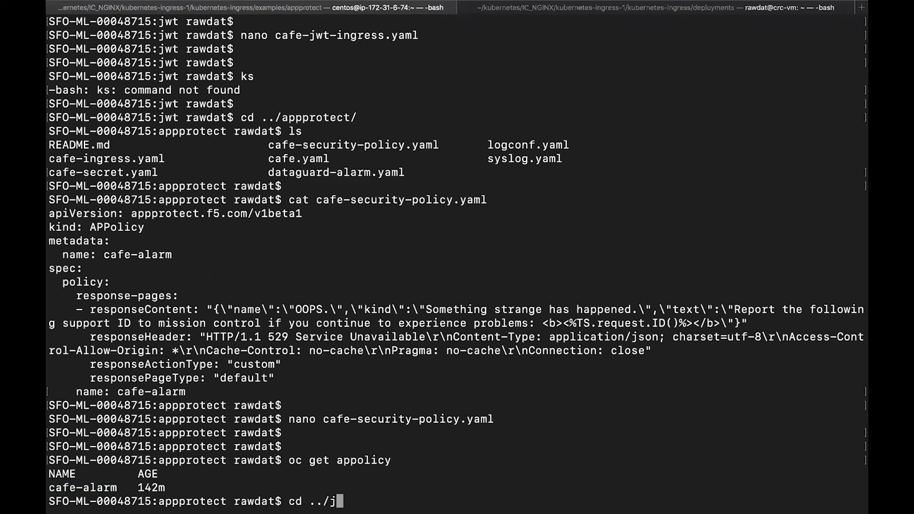
Change into the jwt folder and review cafe-jwt-ingress.yaml's annotations in nano without changes
key(Return)
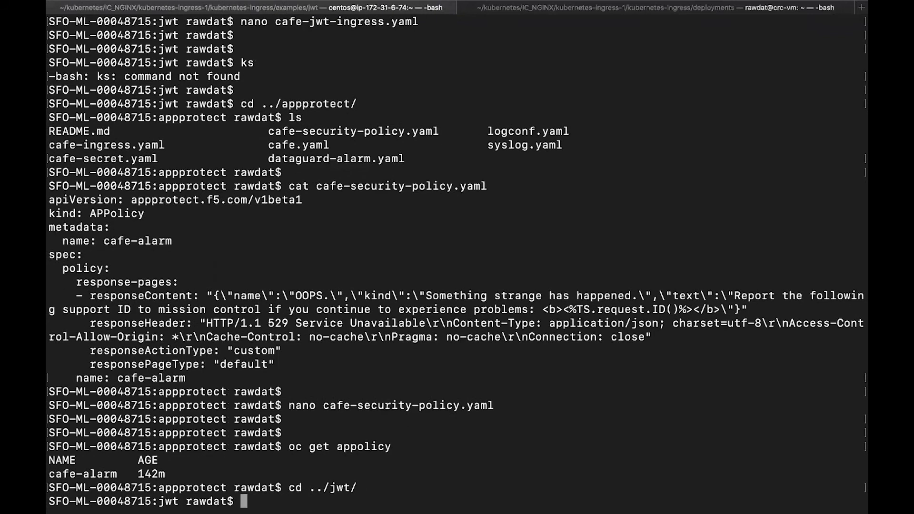
text(nano cafe-jwt)
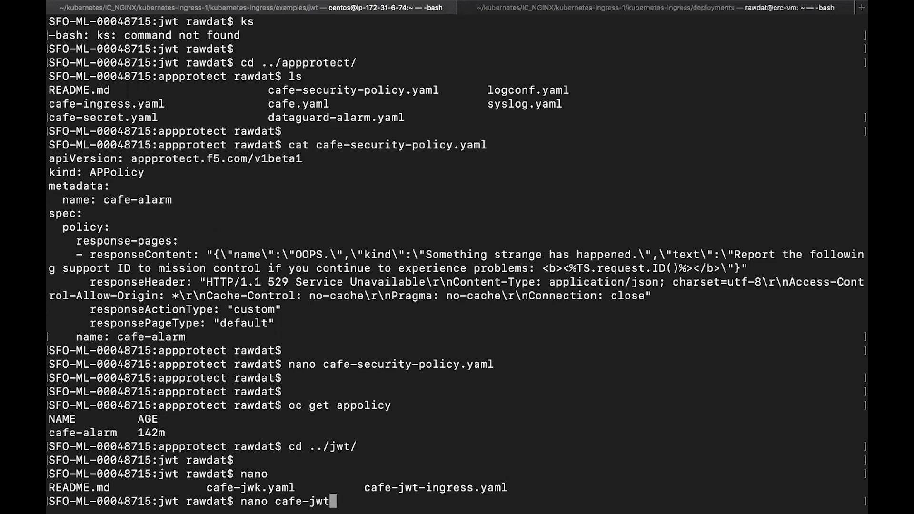
key(Return)
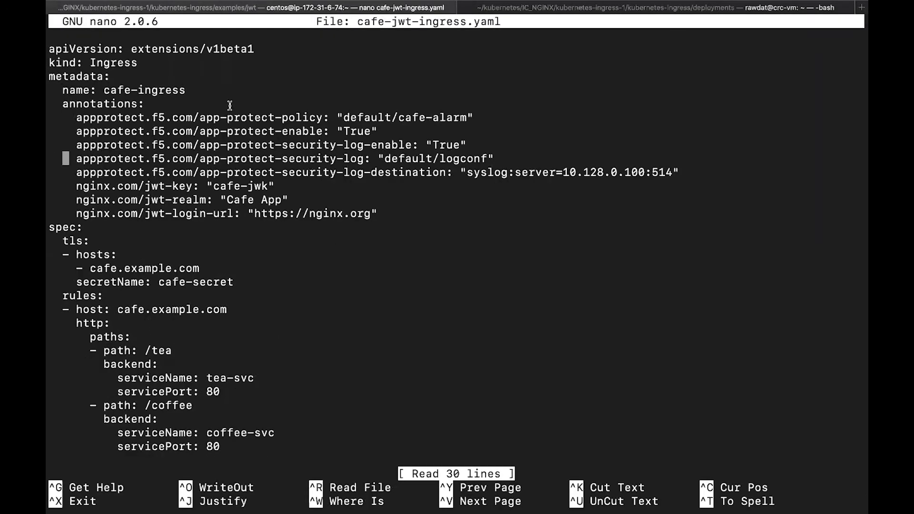
key(Up)
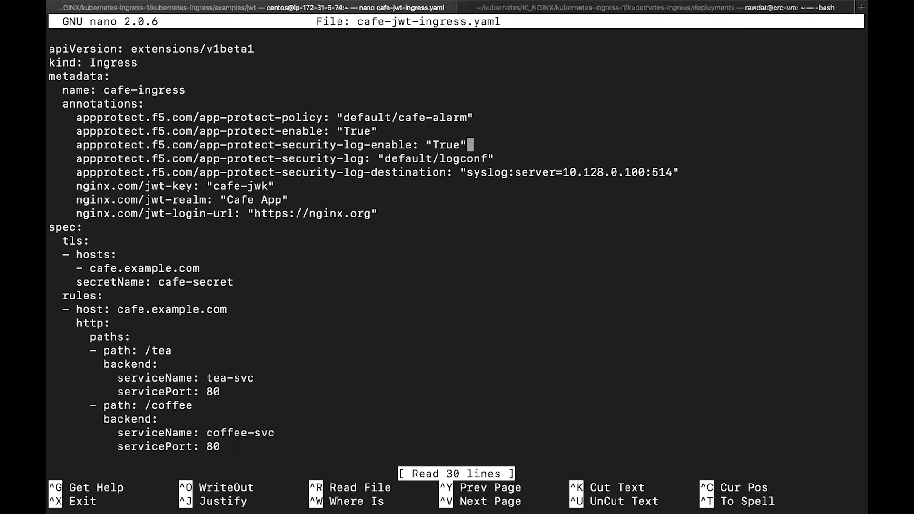
key(ctrl+x)
text(oc apply -f)
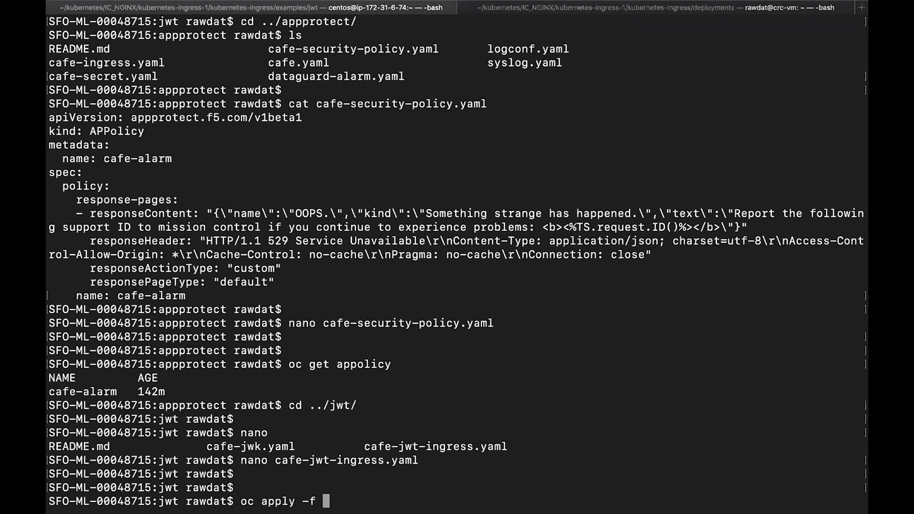
Apply cafe-jwt-ingress.yaml (cafe-ingress unchanged) and re-list nginx-ingress services, selecting node port 32566
text(cafe-jw)
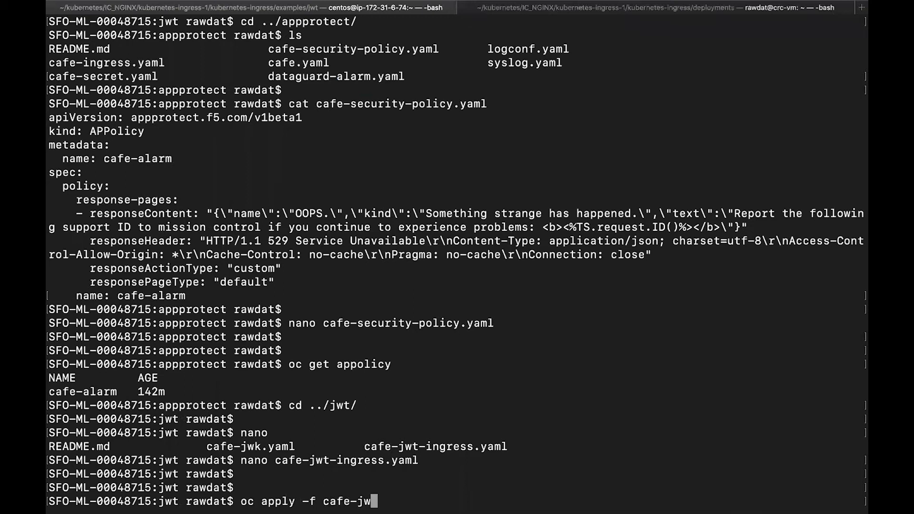
key(Return)
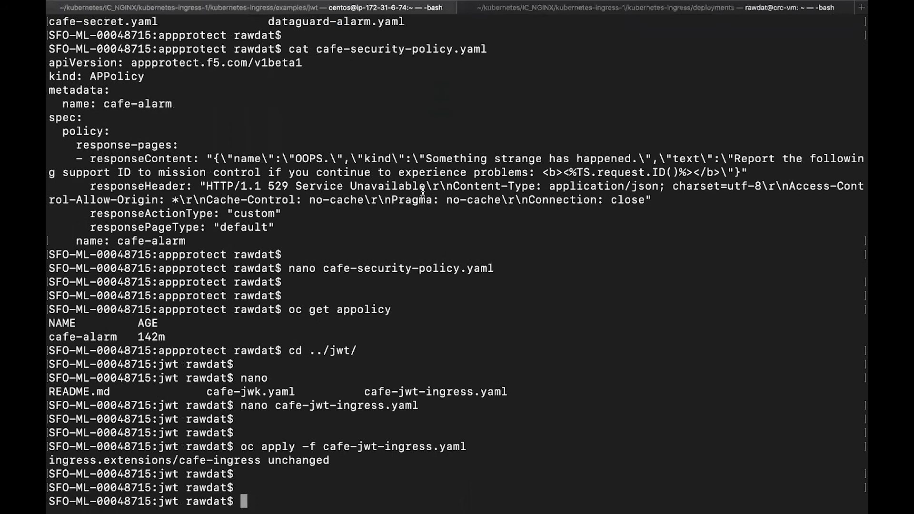
mouse_move(441, 152)
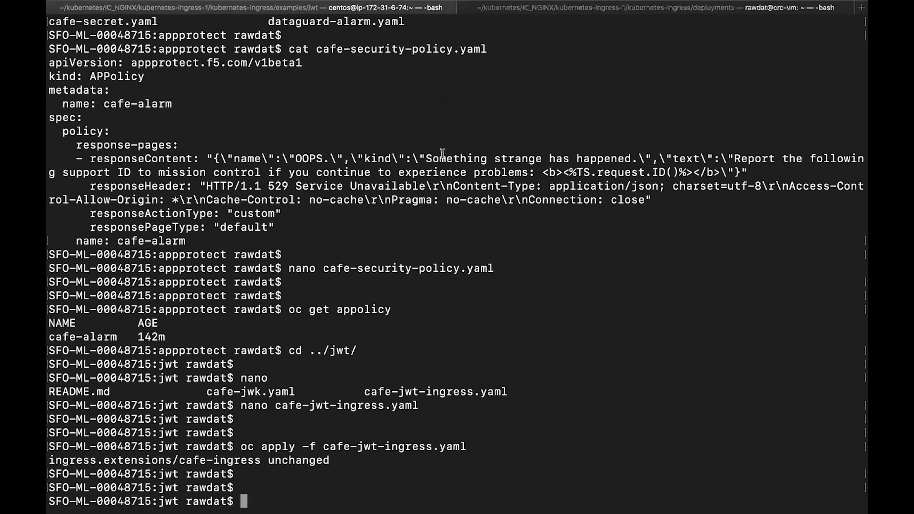
mouse_move(551, 184)
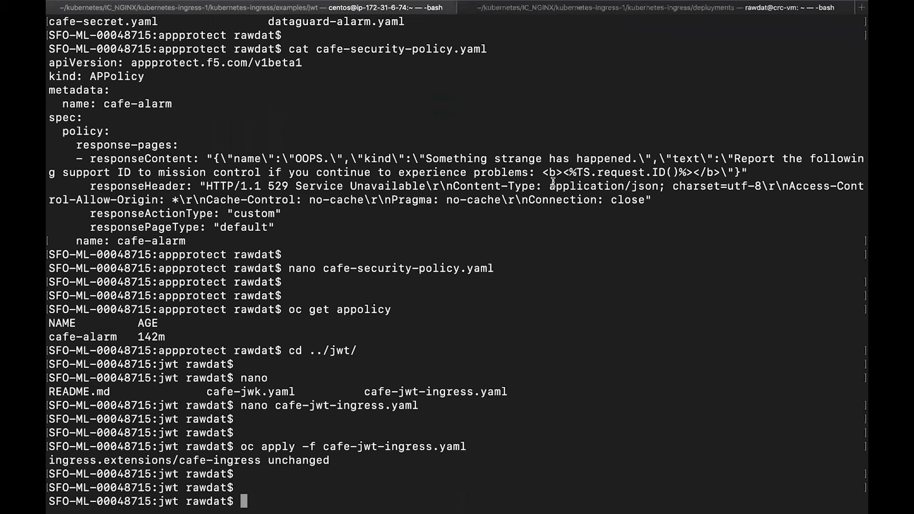
text(oc get svc)
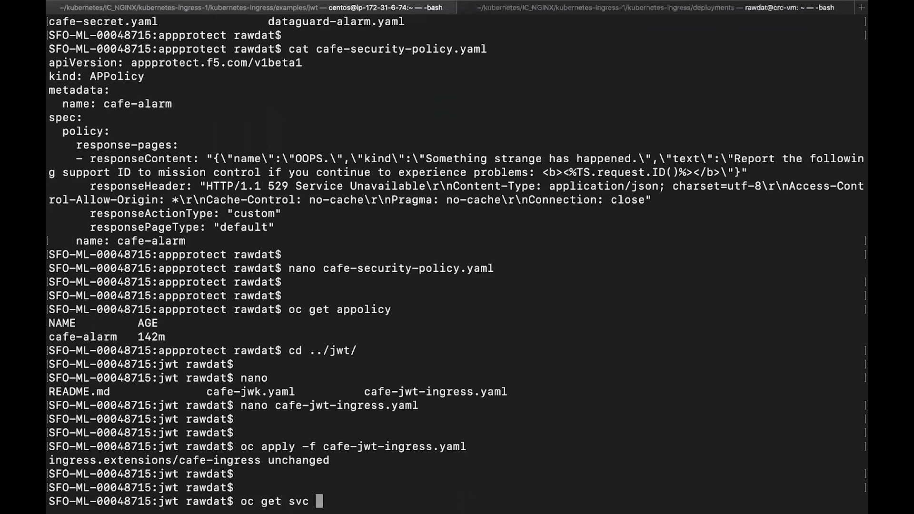
text(-o wide -n ng)
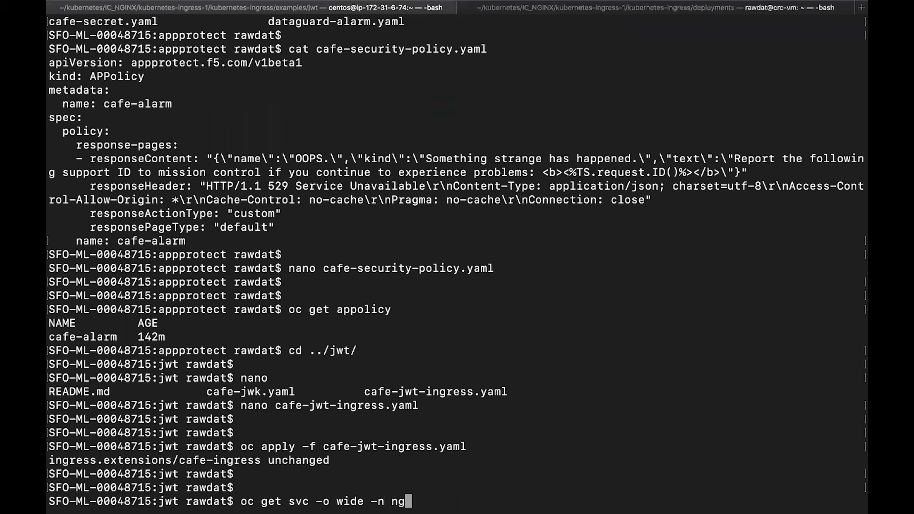
key(Return)
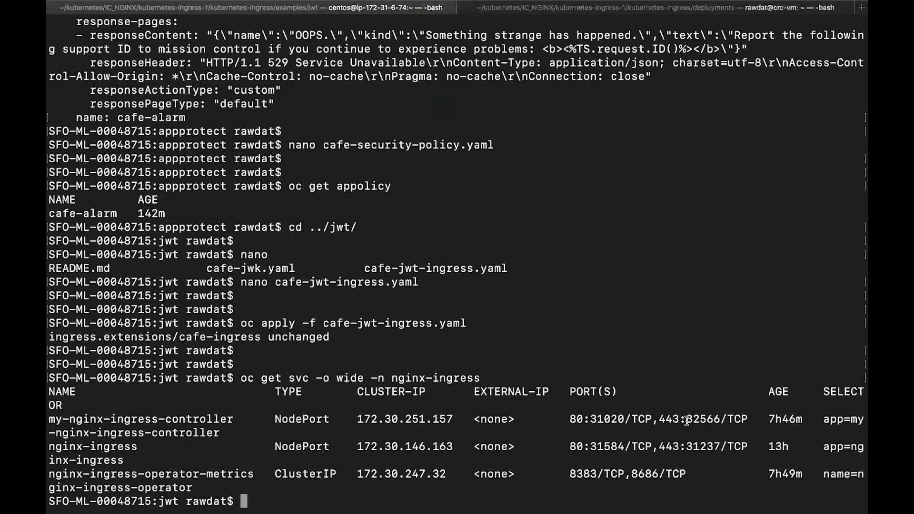
double_click(702, 419)
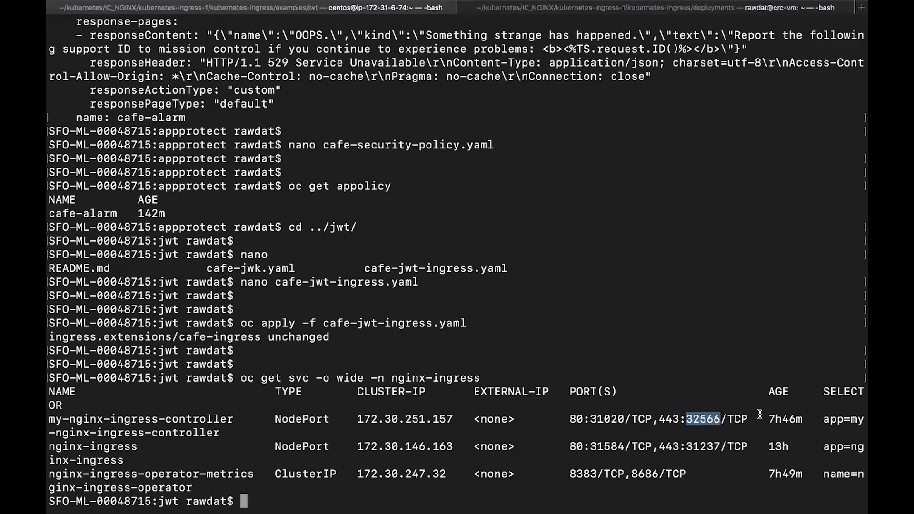
mouse_move(635, 328)
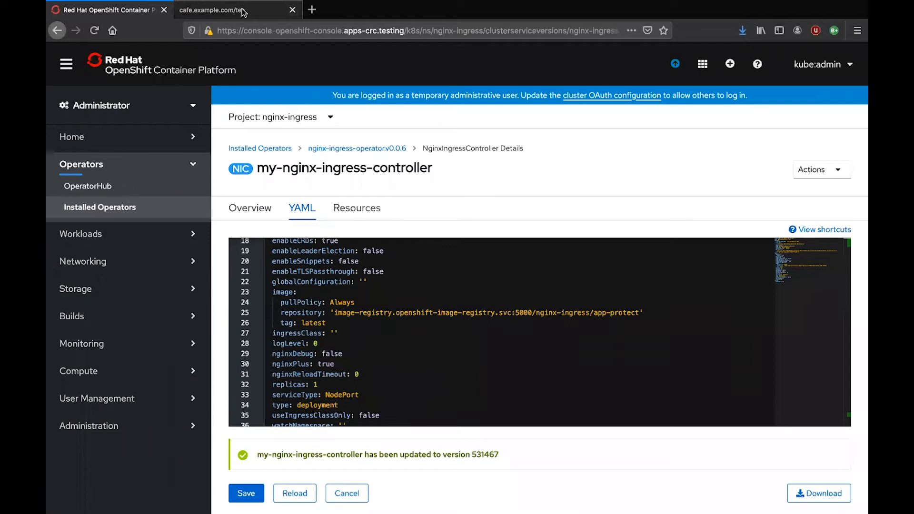
Switch to the Firefox tab showing the nginx.org news page
click(234, 9)
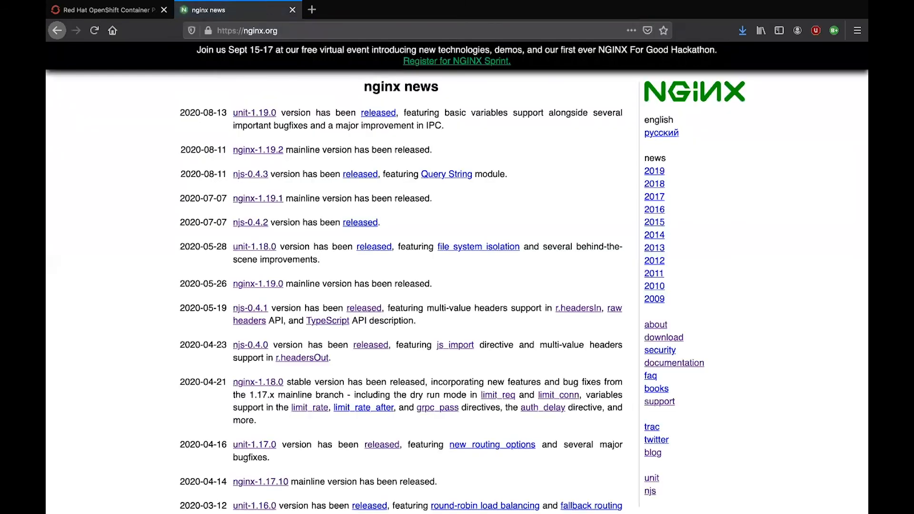
mouse_move(612, 108)
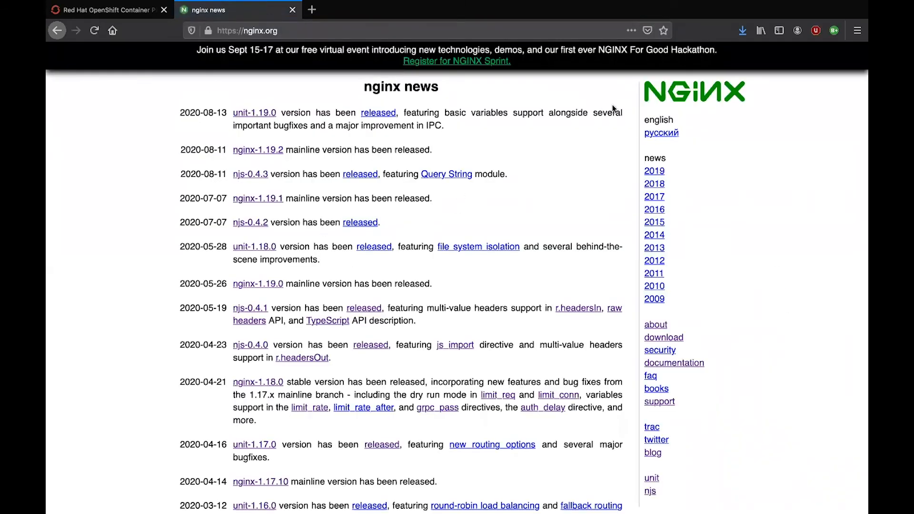
mouse_move(733, 182)
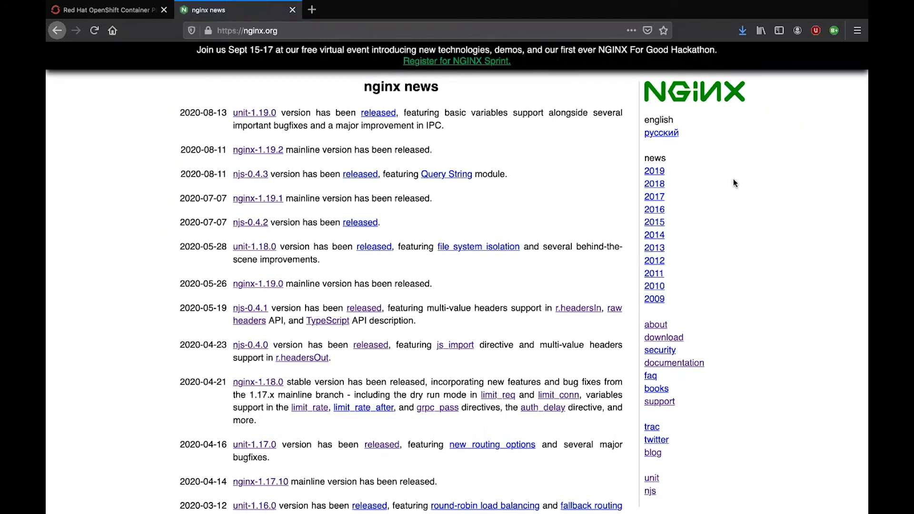
mouse_move(760, 222)
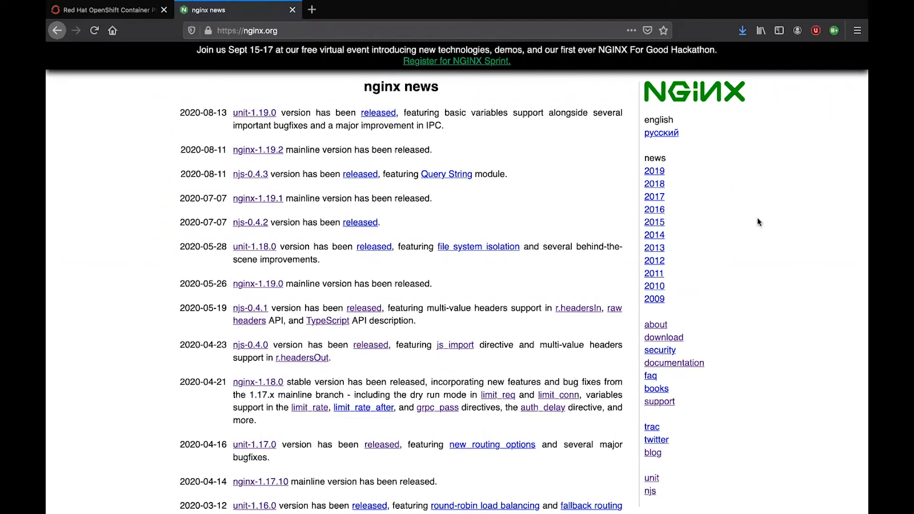
mouse_move(303, 56)
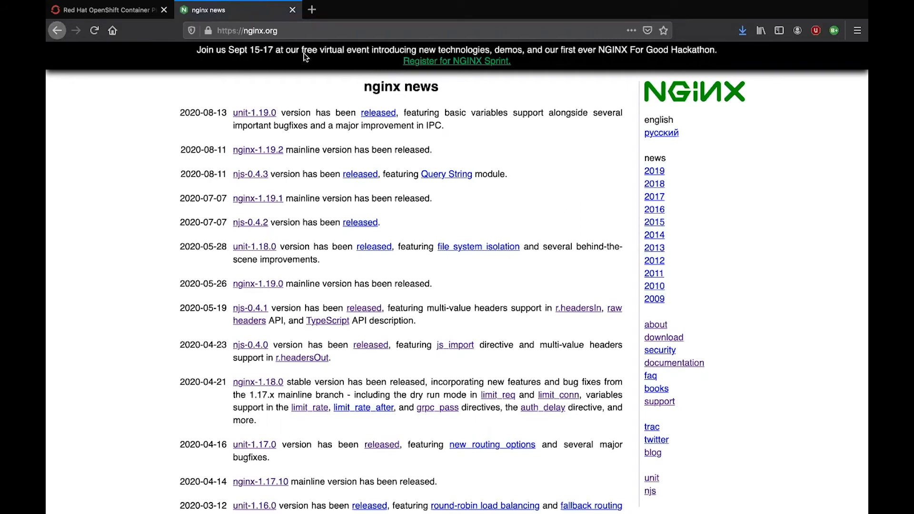
mouse_move(431, 158)
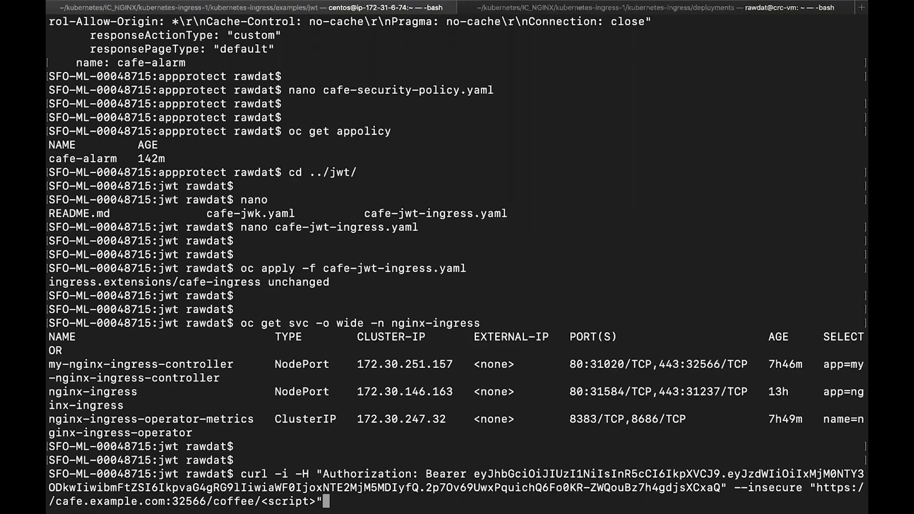
mouse_move(604, 486)
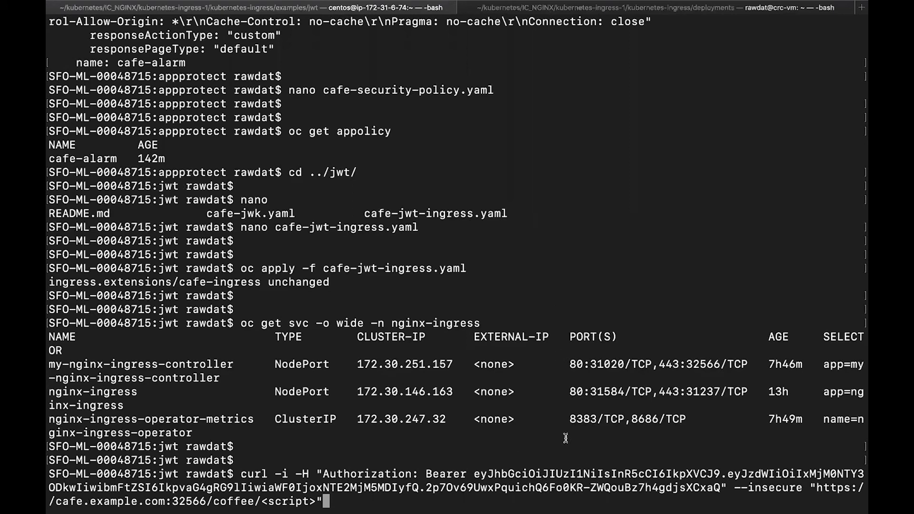
mouse_move(498, 472)
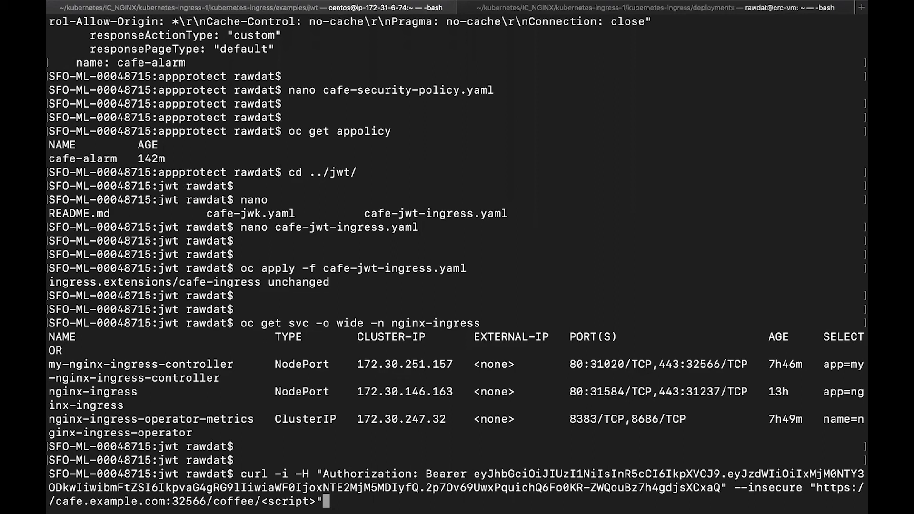
mouse_move(494, 465)
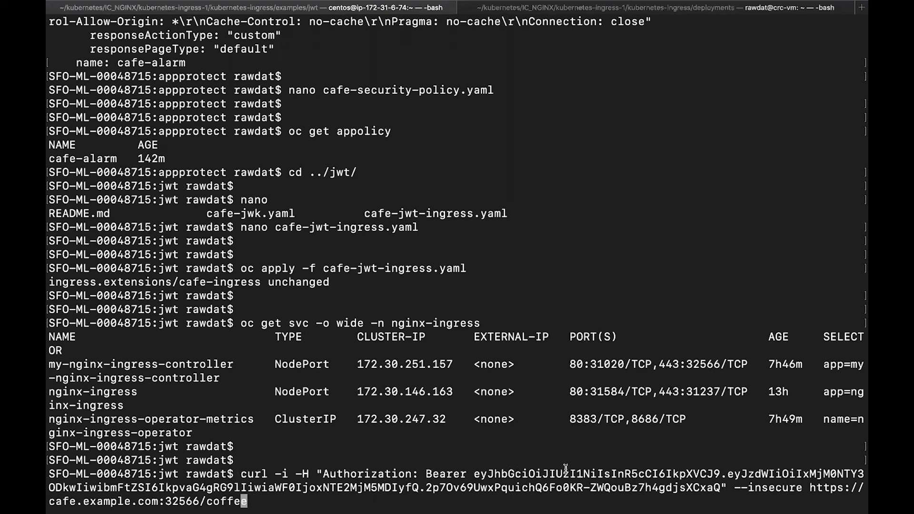
Run JWT-authenticated curls for /coffee and /tea, each returning HTTP 200 from its pod
key(Return)
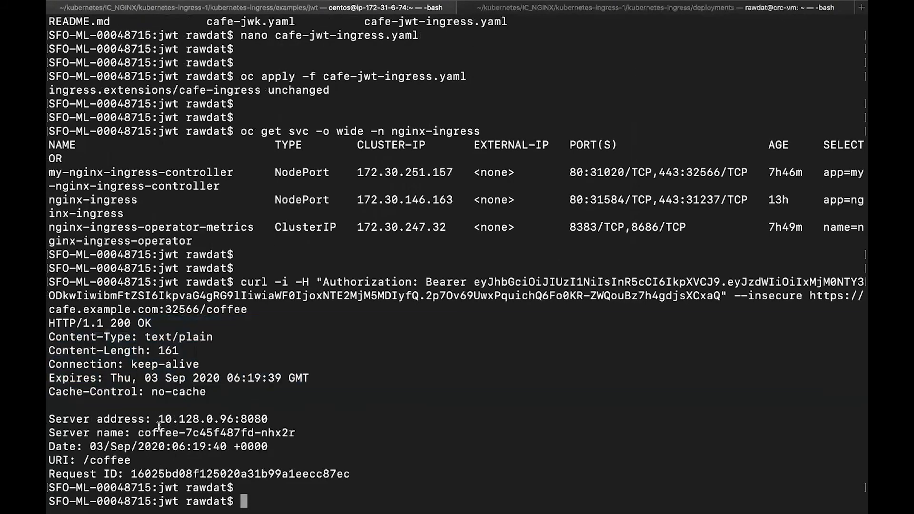
double_click(216, 432)
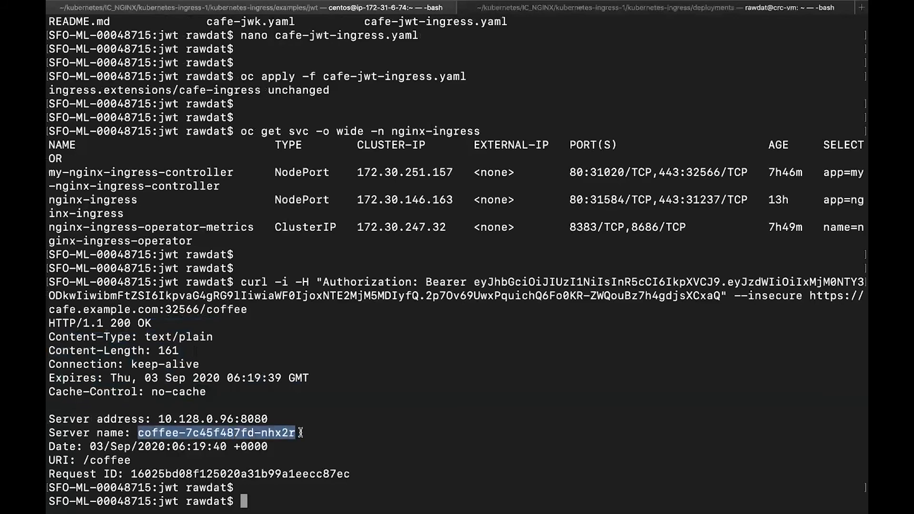
mouse_move(331, 415)
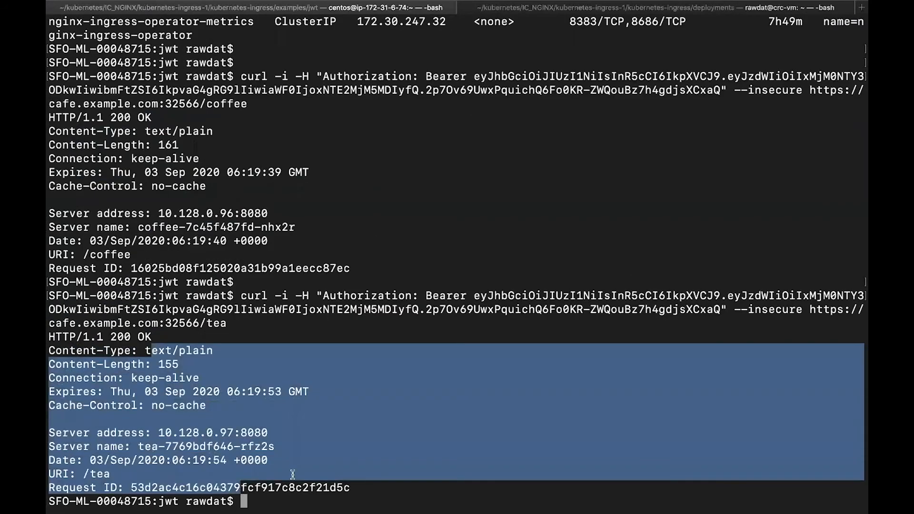
click(324, 340)
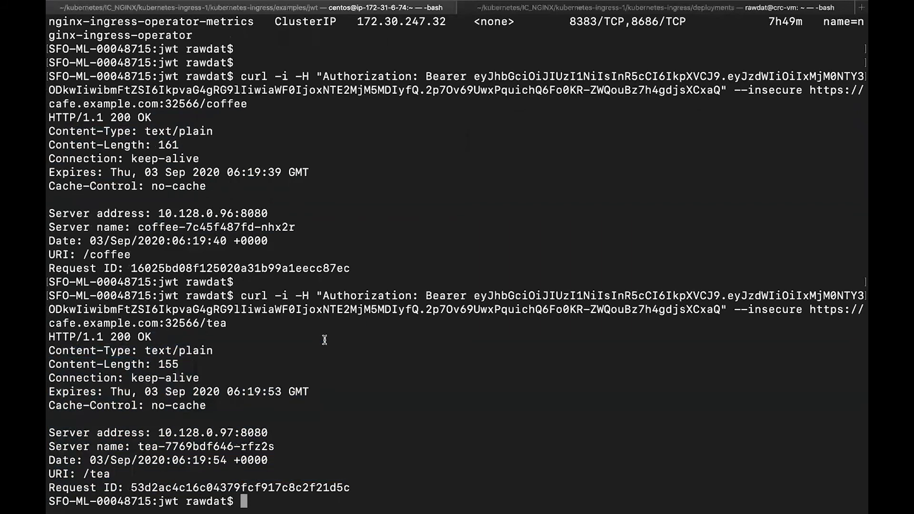
mouse_move(406, 286)
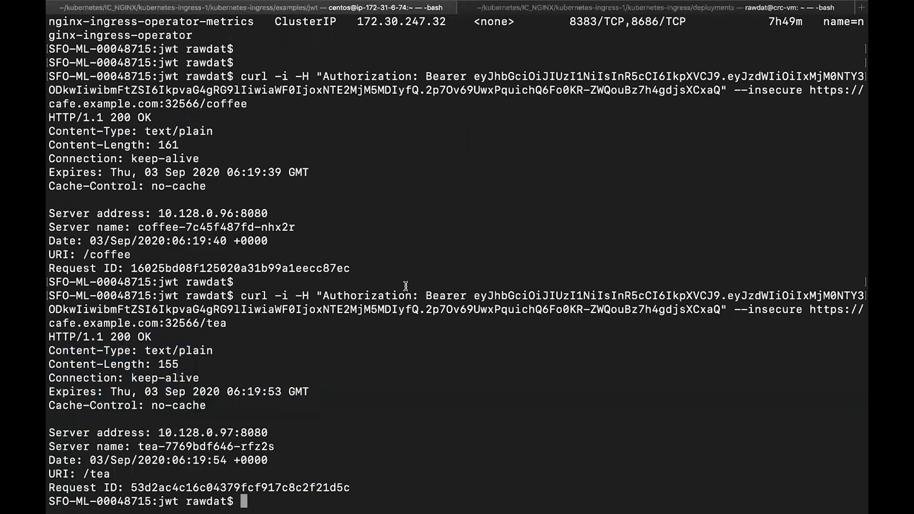
scroll(down, 3)
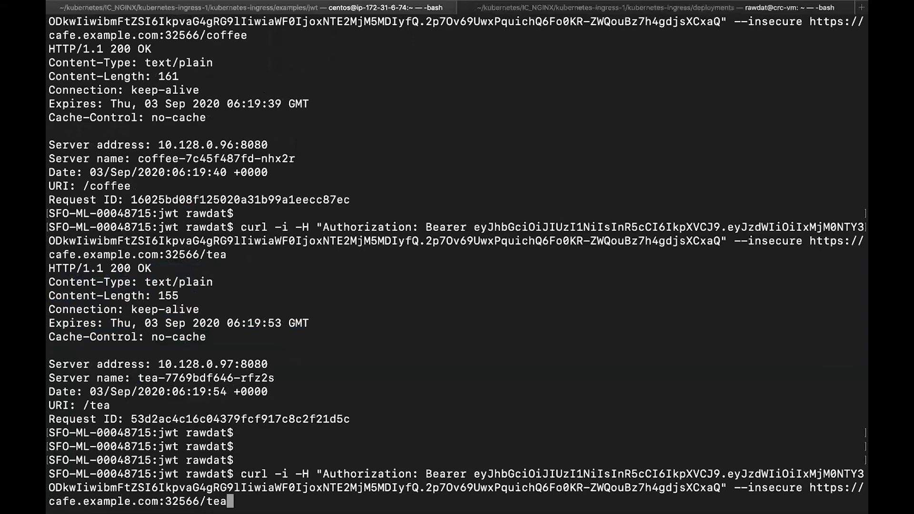
Request /tea/<script> with the JWT curl and get HTTP 529 OOPS with a support ID
text(/)
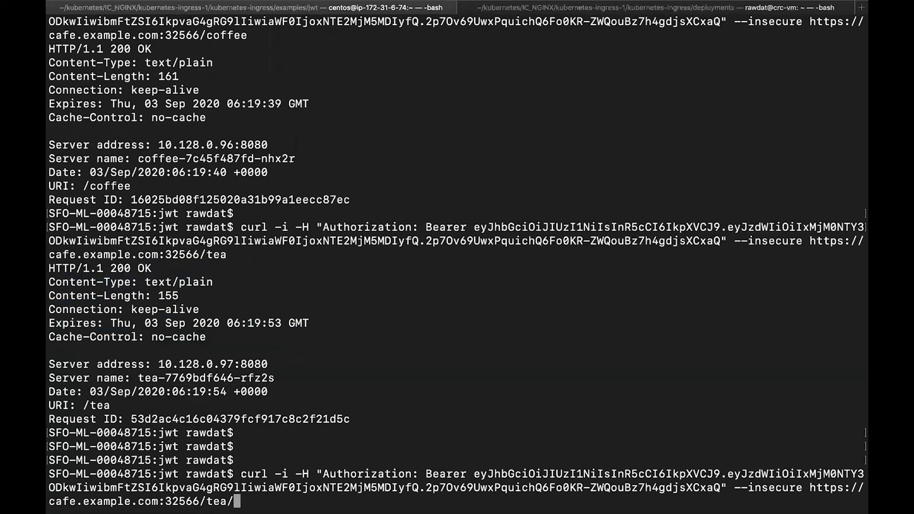
text(<scruo>)
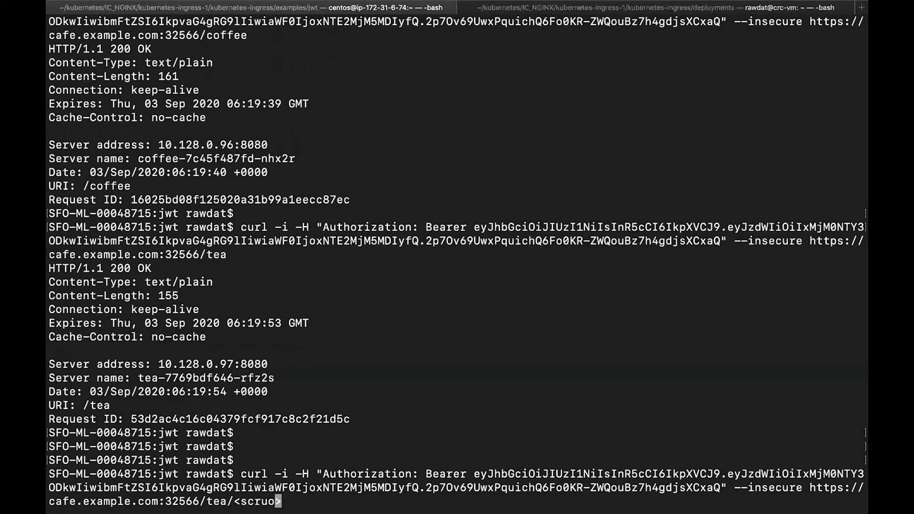
text(ript>)
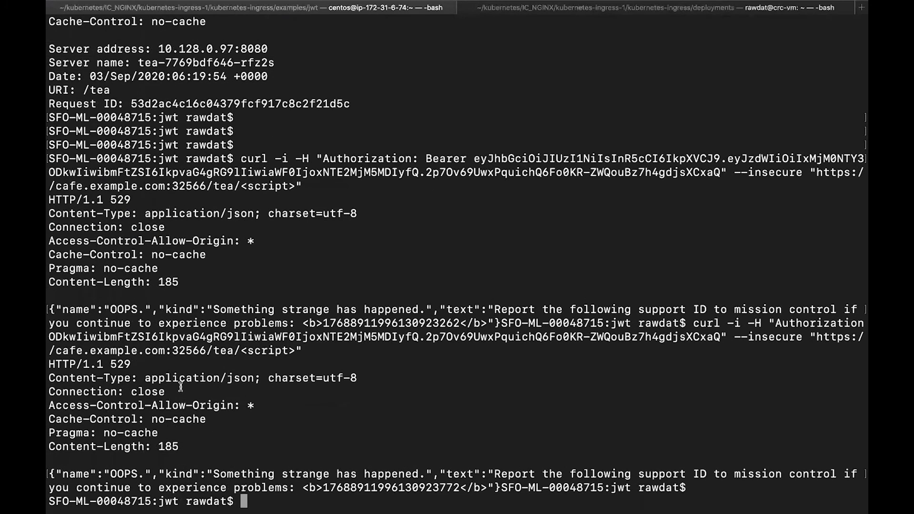
mouse_move(217, 426)
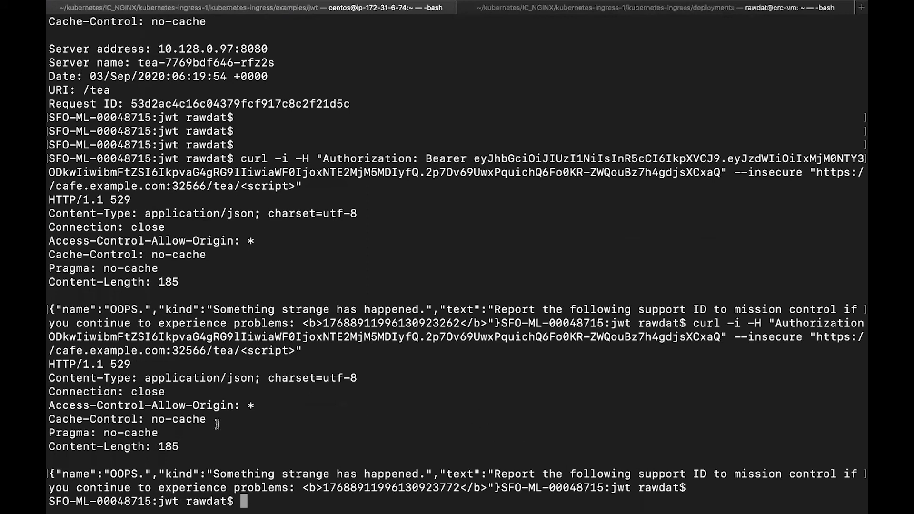
mouse_move(274, 473)
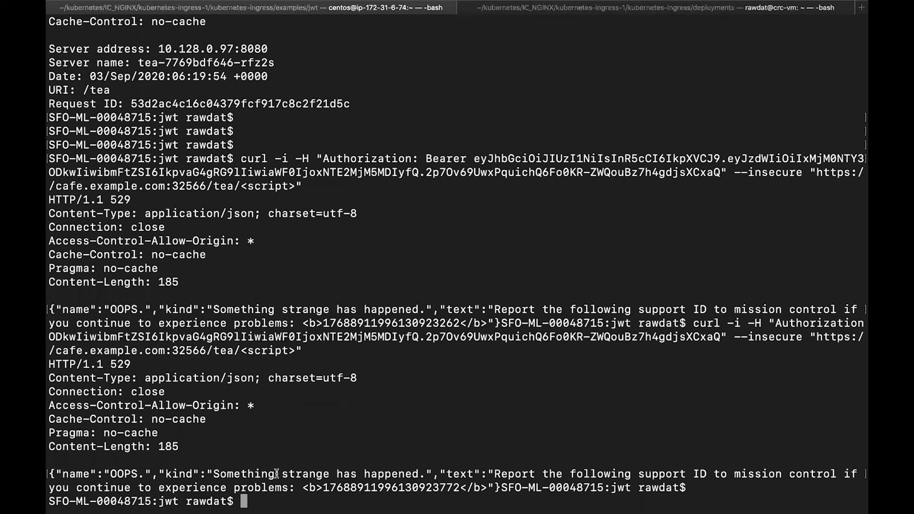
double_click(250, 474)
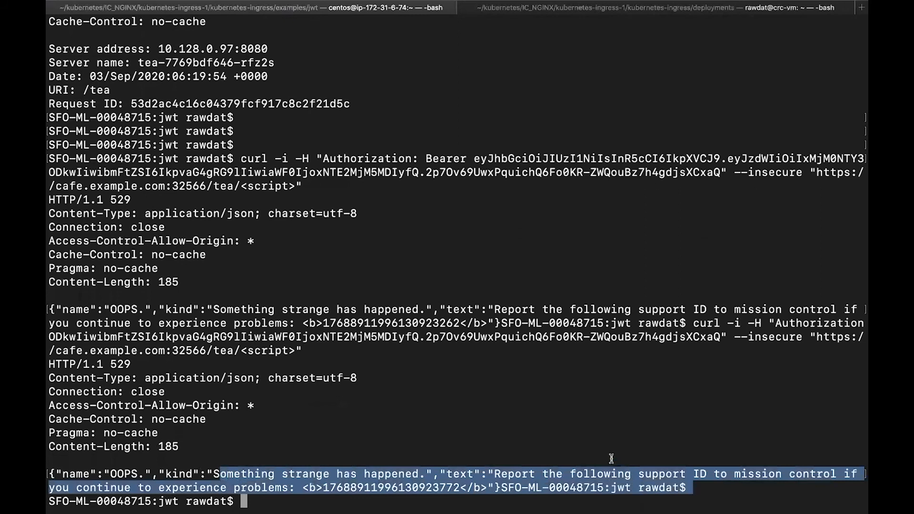
mouse_move(593, 414)
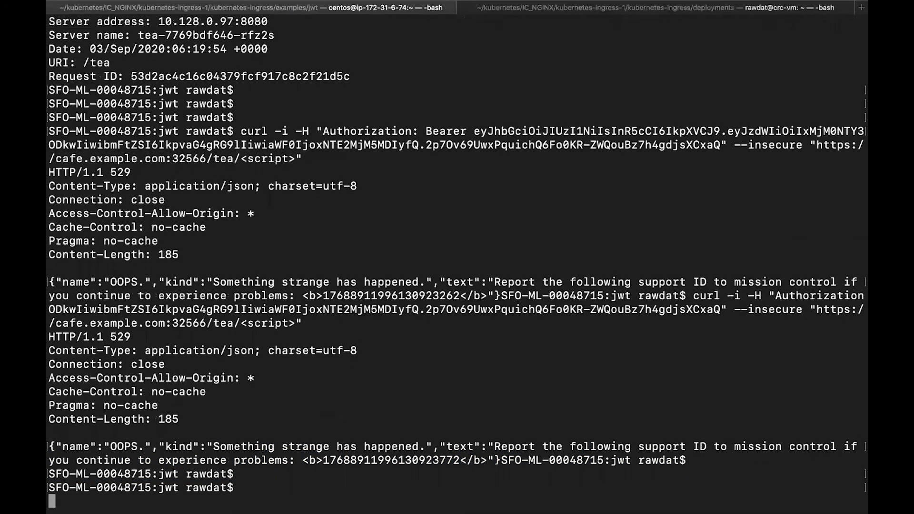
text(k)
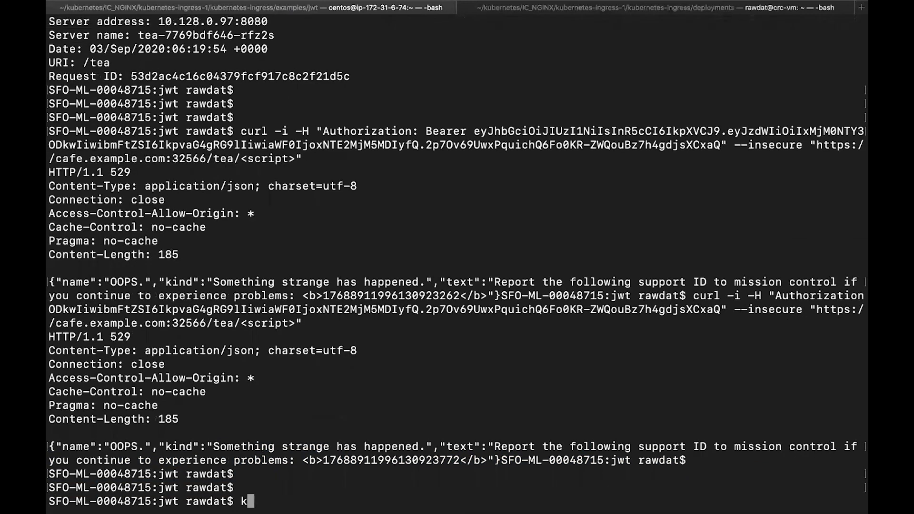
List pods with oc get pods -o wide and pick the syslog pod name
text(oc get pods -o wide)
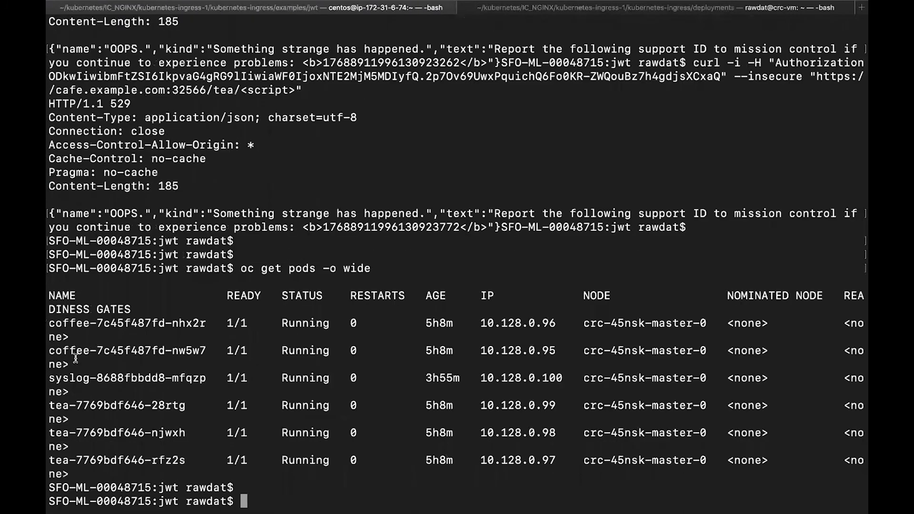
double_click(127, 378)
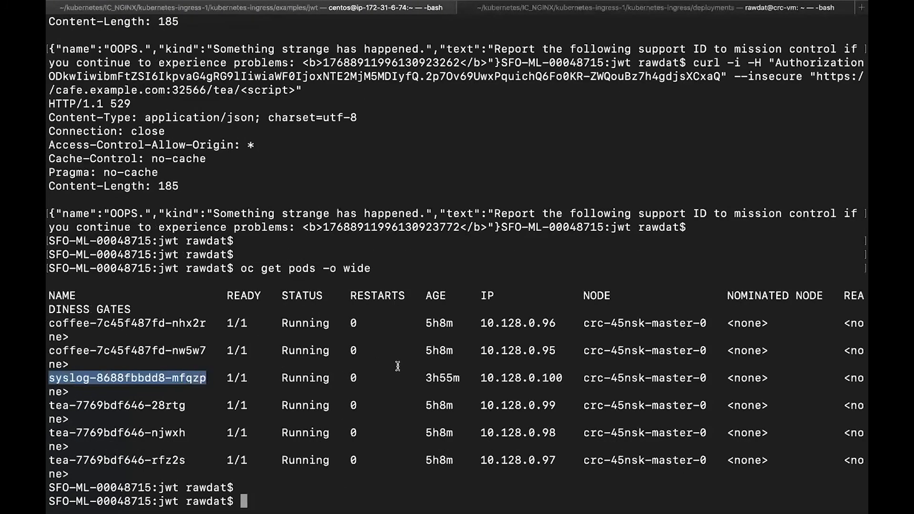
Cat /var/log/messages in syslog-8688fbbdd8-mfqzp showing the XSS violation REJECTED
text(oc exec -)
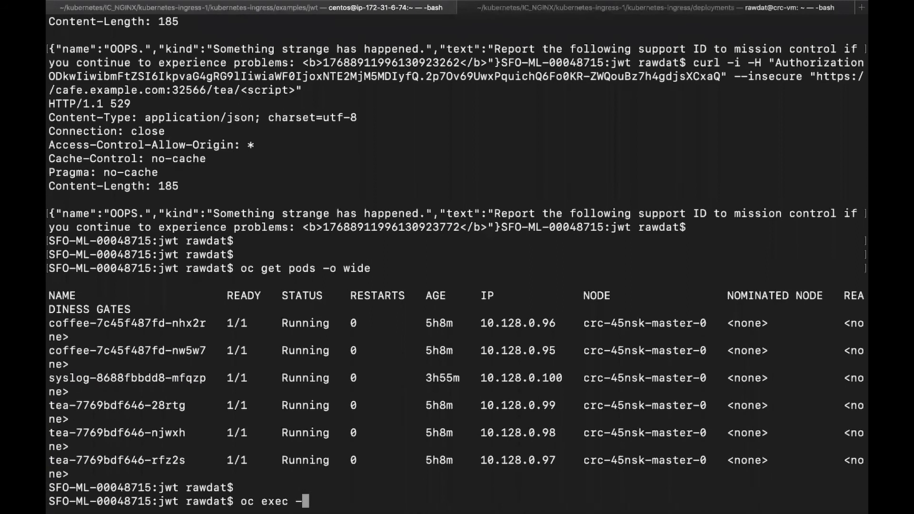
text(it syslog-8688fbbdd8-mfqzp)
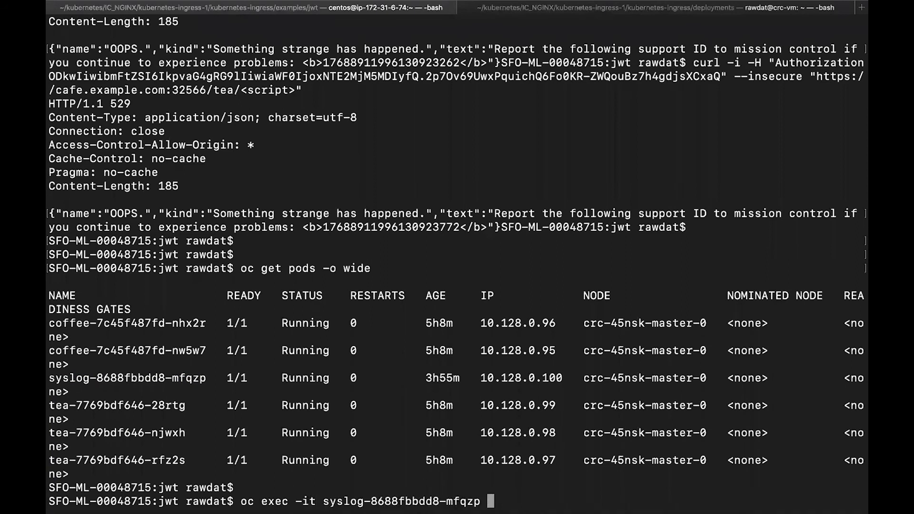
text(-- cat /)
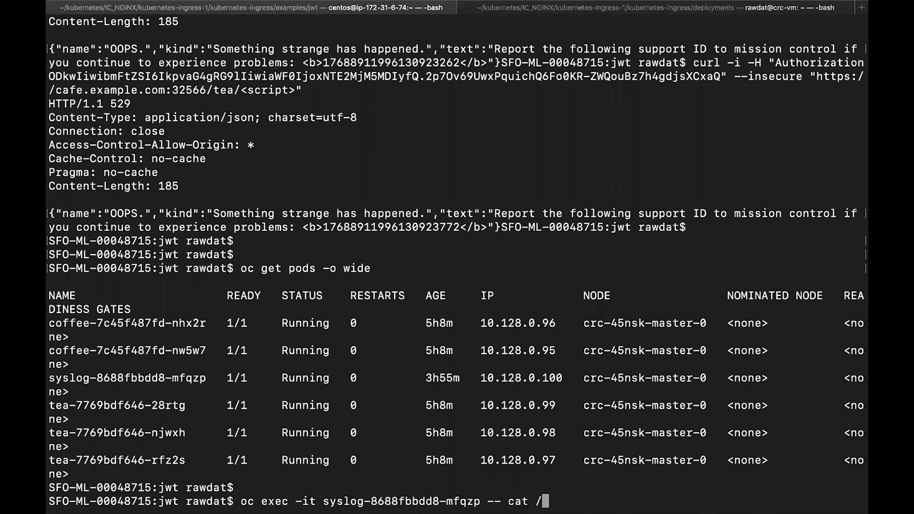
text(var/log/me)
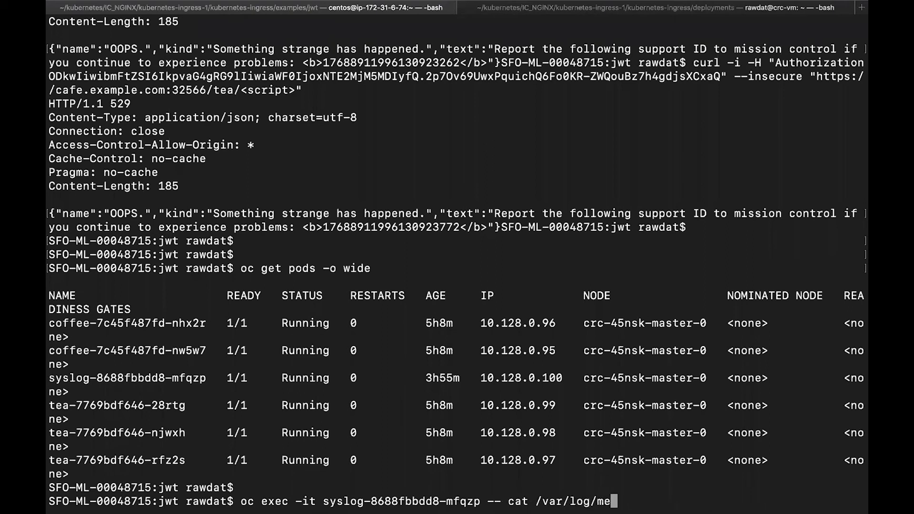
key(Return)
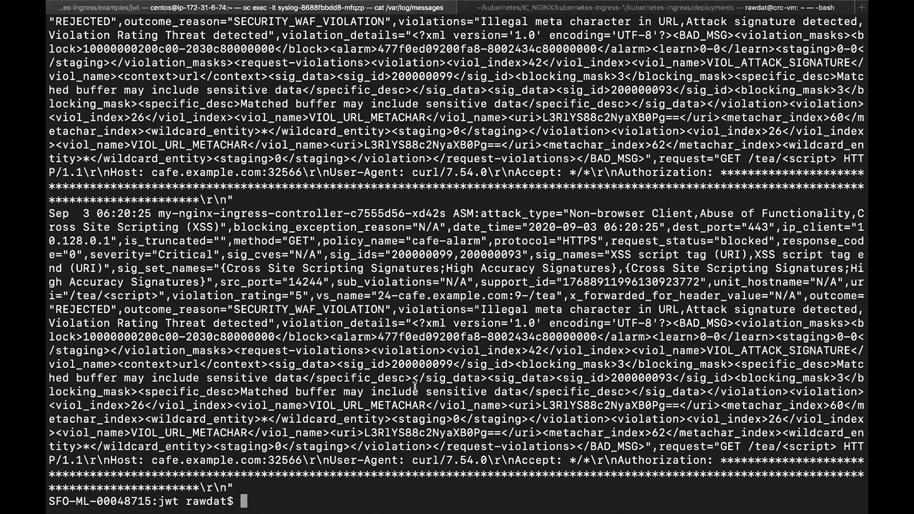